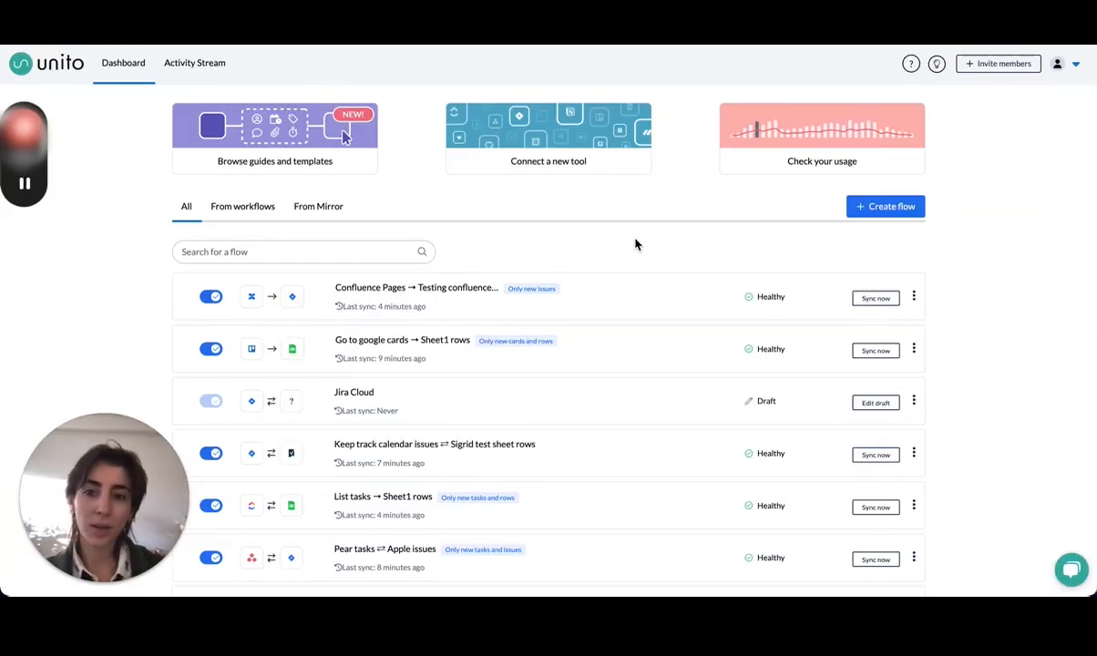
{"action": "mouse_move", "coordinate": [639, 245]}
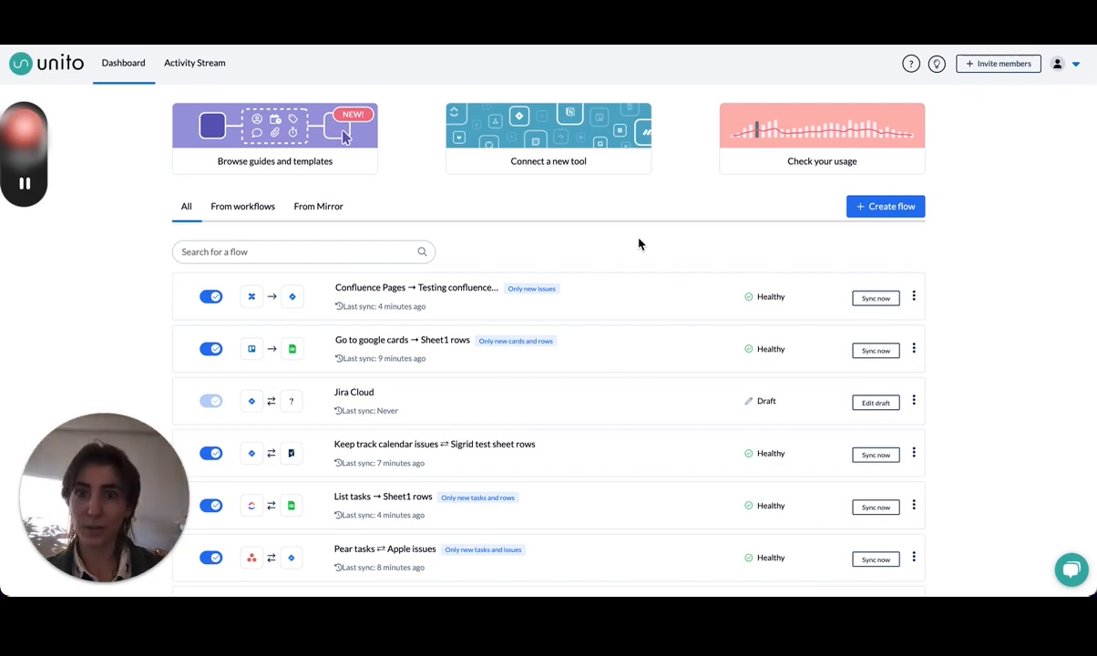
{"action": "mouse_move", "coordinate": [831, 262]}
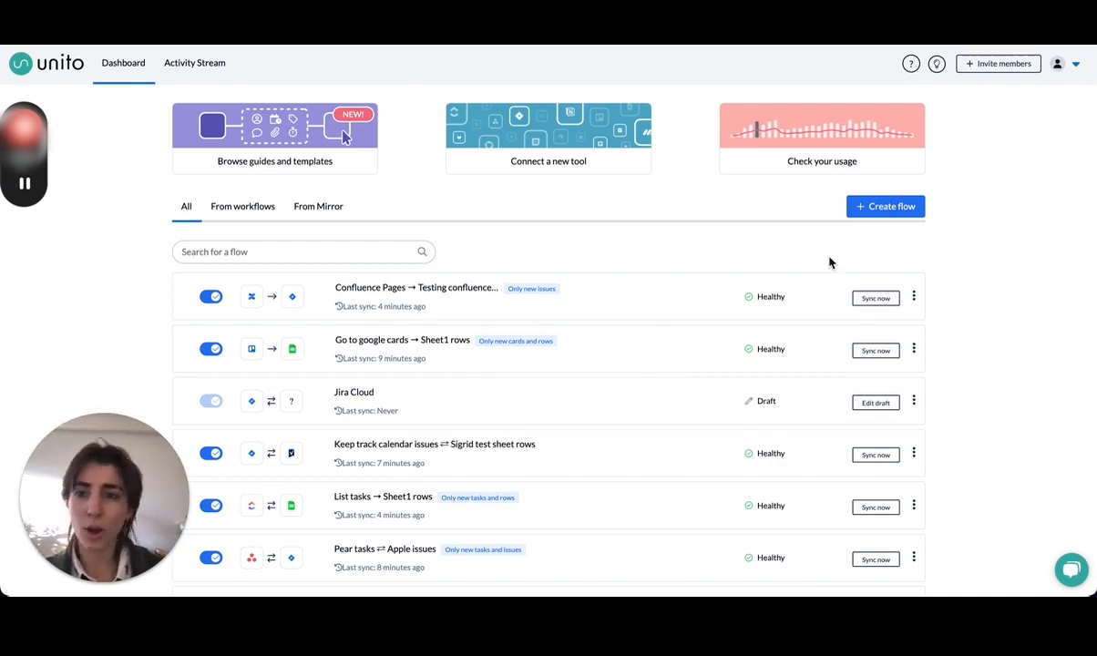
Scroll the Dashboard to reach the quick-start guide for building a flow.
{"action": "scroll", "scroll_direction": "down", "scroll_amount": 3}
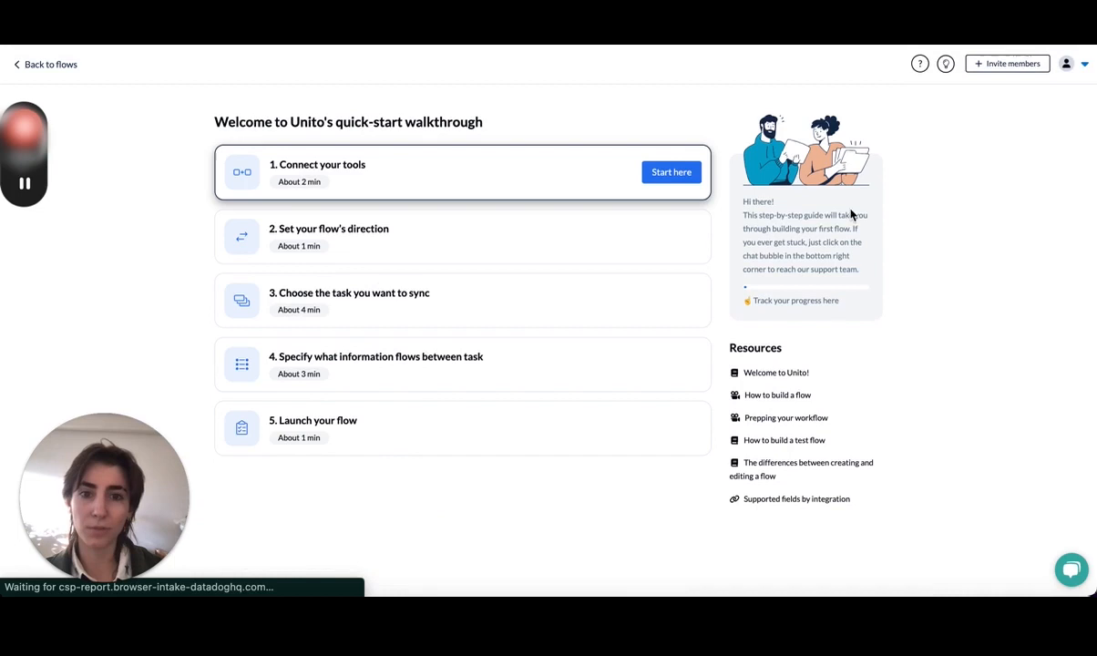
Add GitLab.com as the first tool and choose My new project for its issues.
{"action": "left_click", "coordinate": [670, 171]}
{"action": "type", "text": "gitla"}
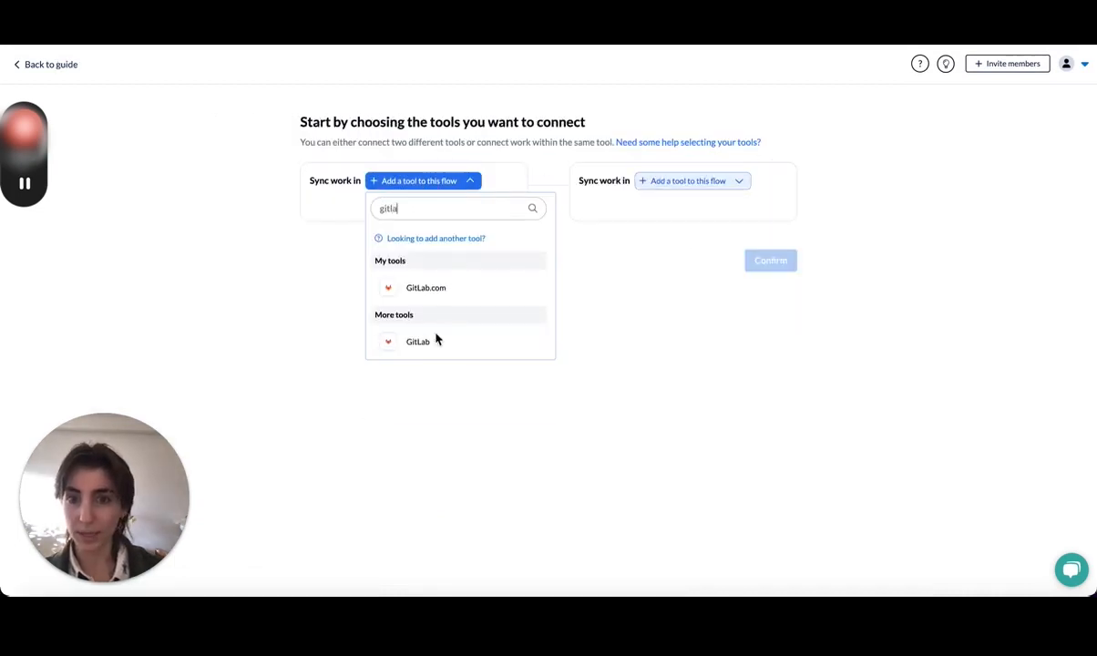
{"action": "left_click", "coordinate": [427, 287]}
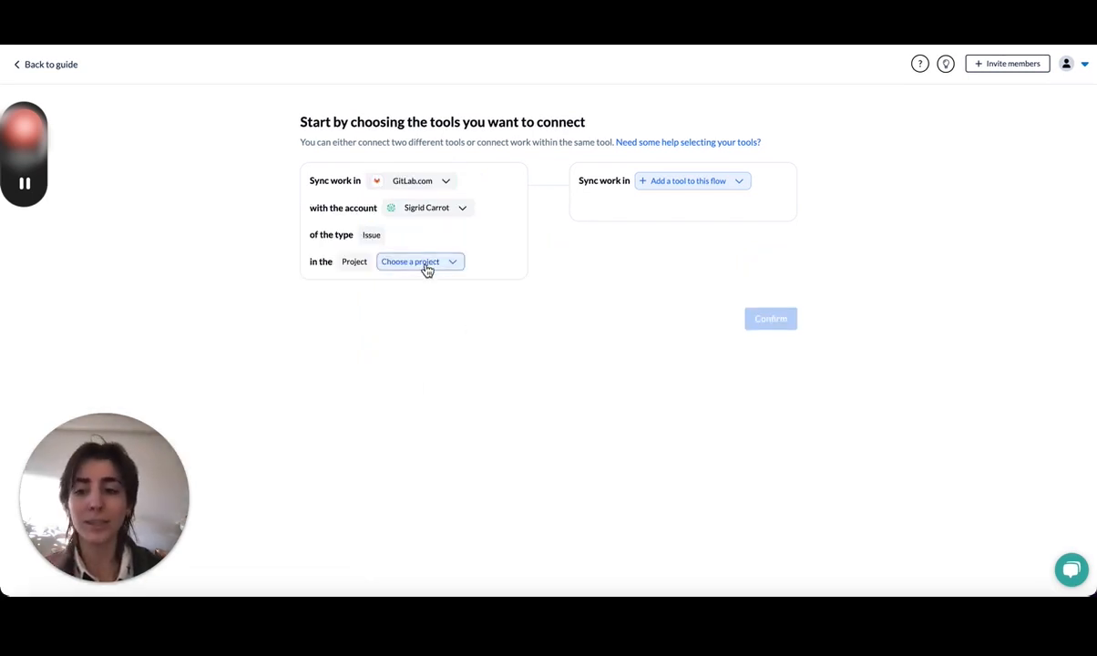
{"action": "left_click", "coordinate": [419, 262]}
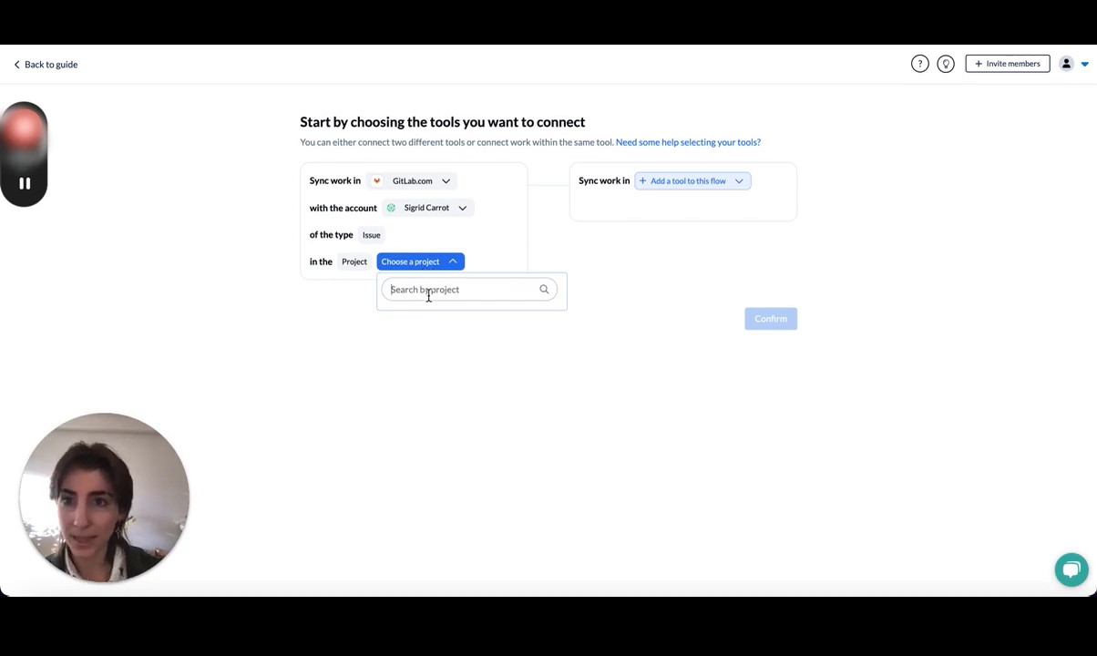
{"action": "type", "text": "new"}
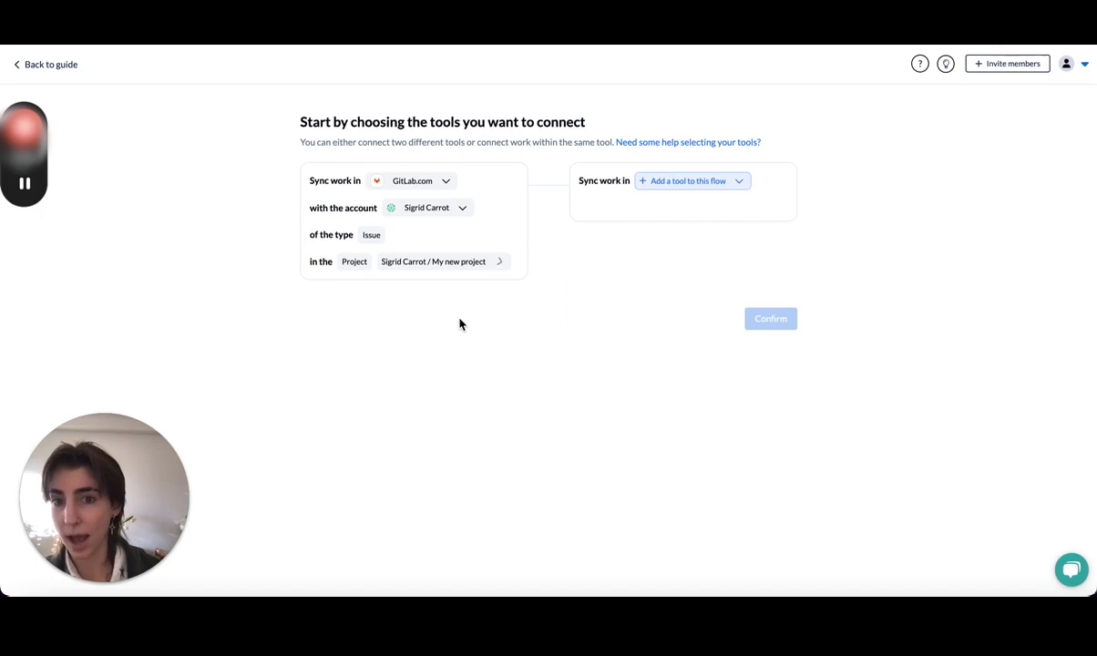
{"action": "left_click", "coordinate": [689, 180]}
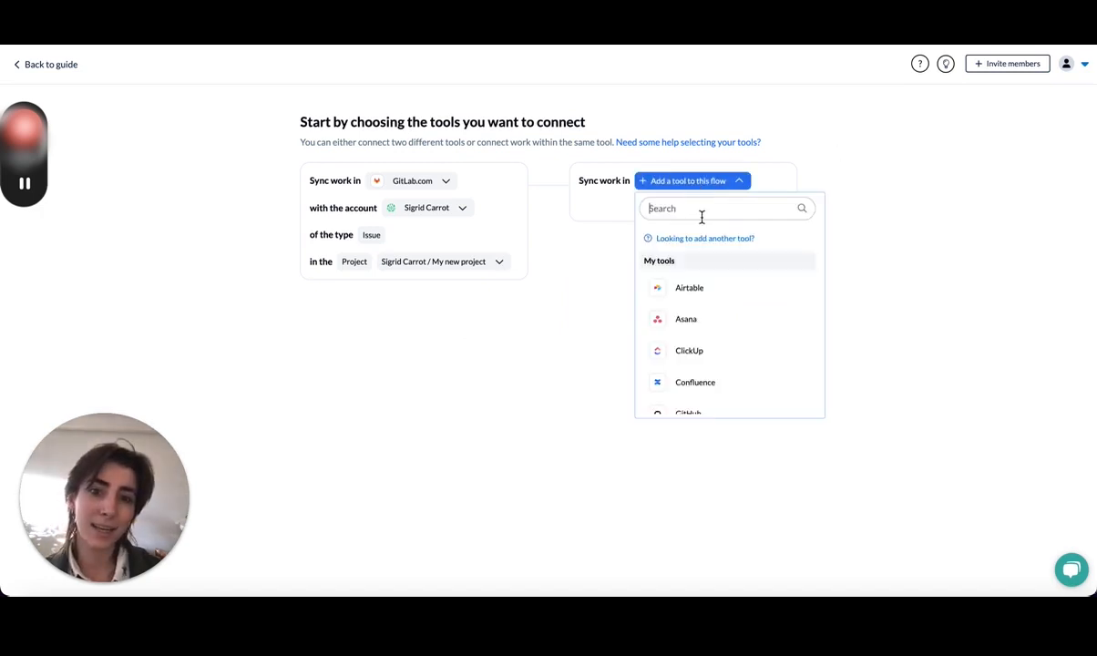
Add the Asana project on the other side and confirm both tools.
{"action": "left_click", "coordinate": [685, 317]}
{"action": "type", "text": "gitl"}
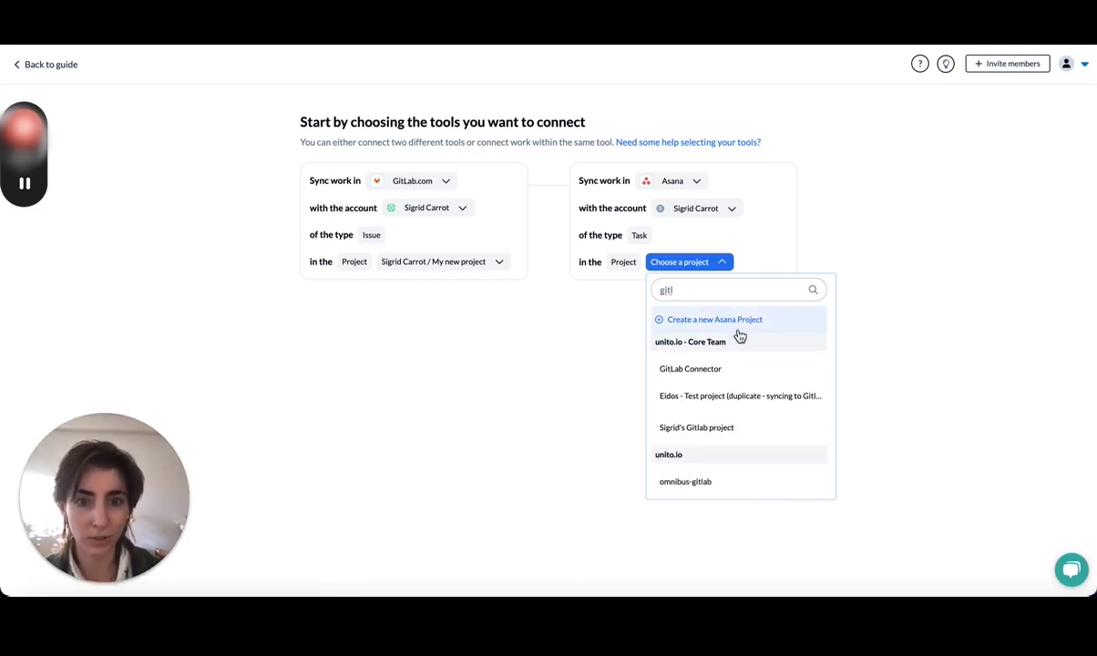
{"action": "left_click", "coordinate": [696, 427]}
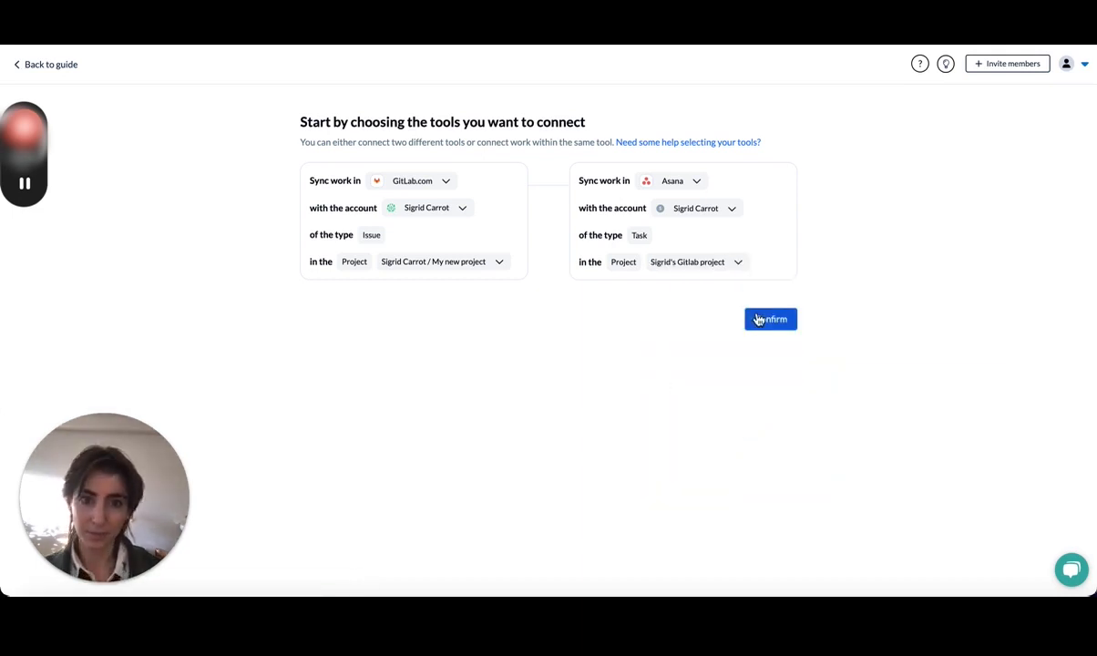
{"action": "left_click", "coordinate": [769, 319]}
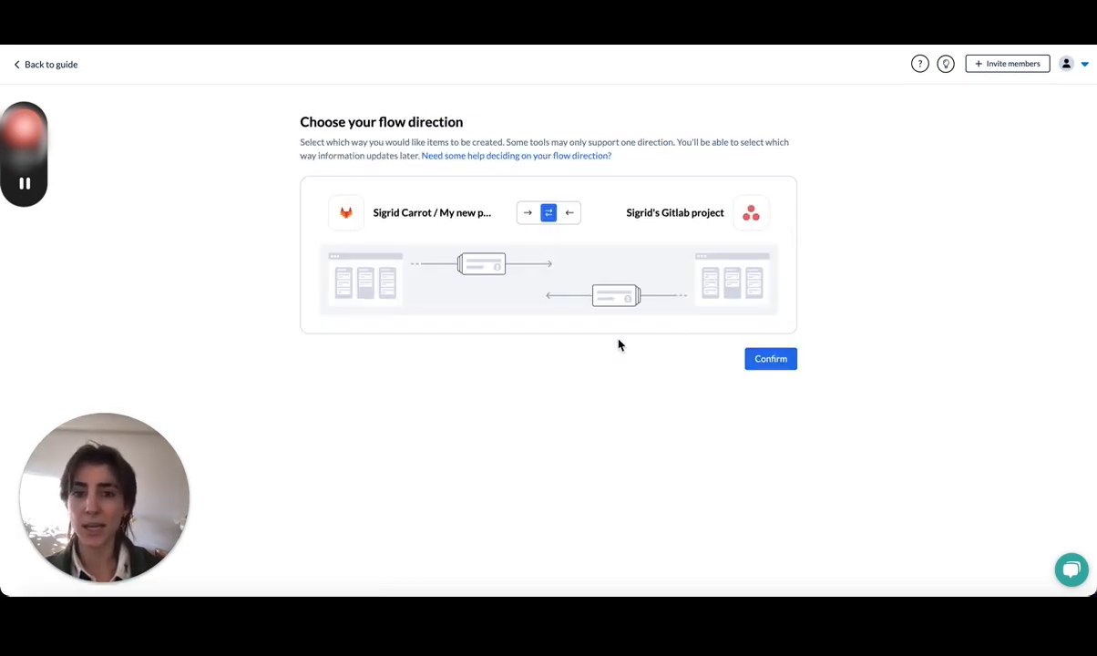
{"action": "mouse_move", "coordinate": [590, 215]}
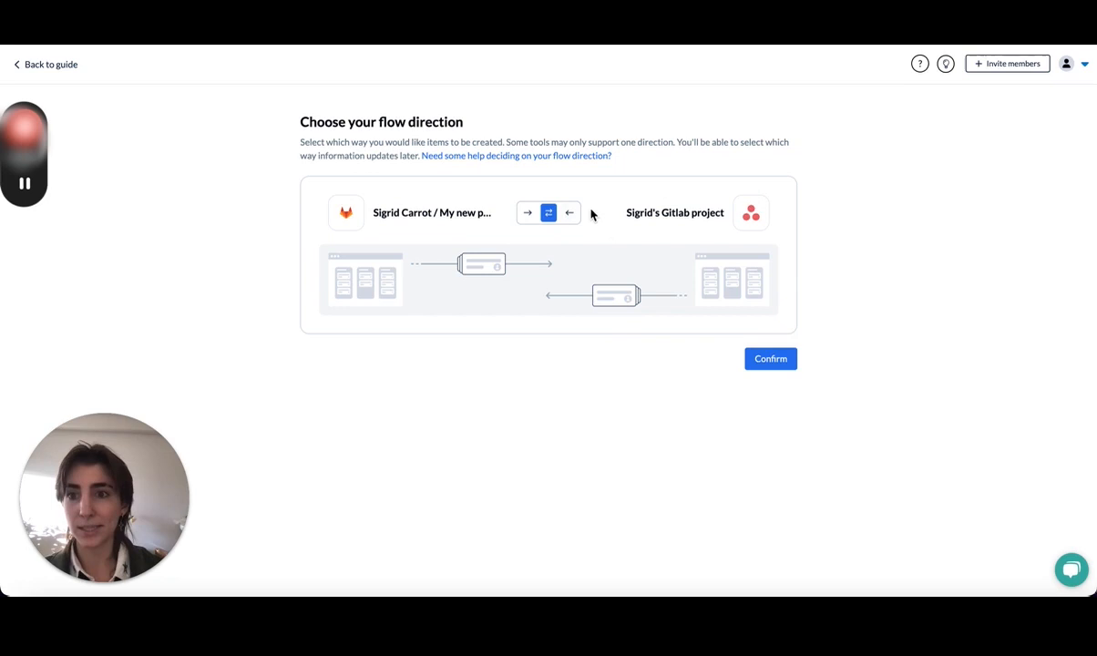
{"action": "mouse_move", "coordinate": [355, 232]}
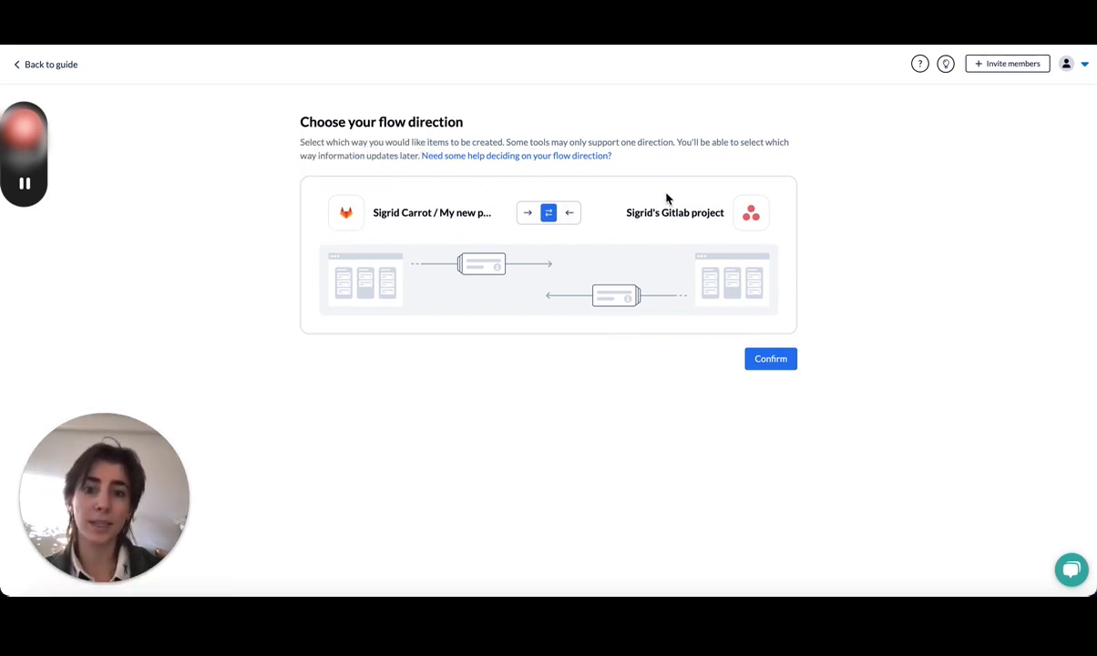
{"action": "mouse_move", "coordinate": [704, 241]}
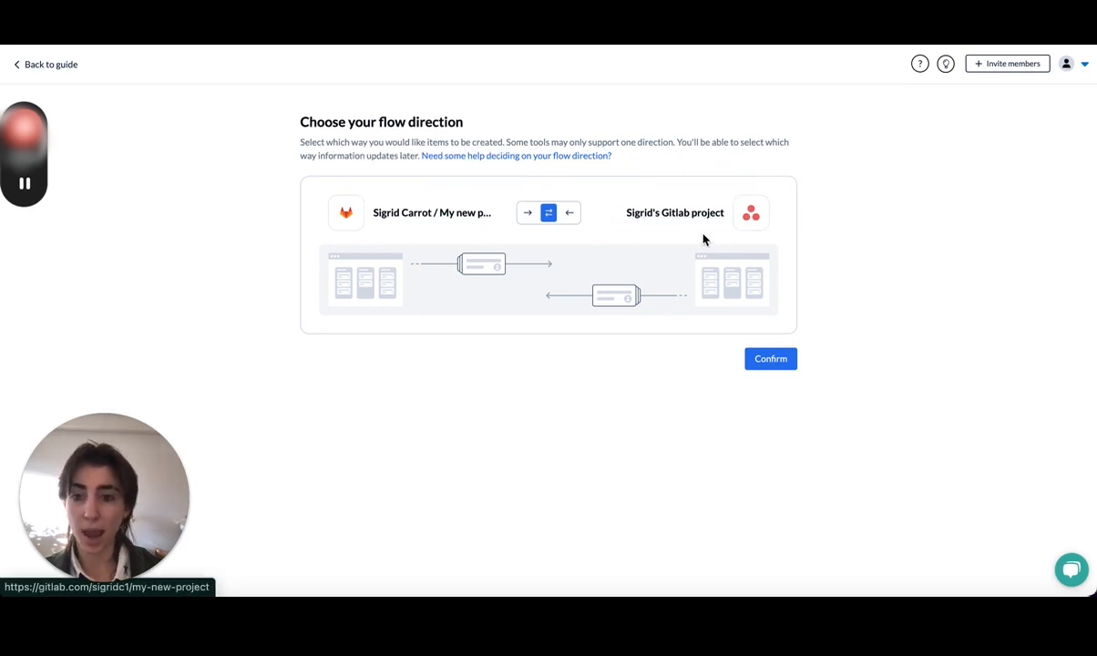
{"action": "mouse_move", "coordinate": [531, 230]}
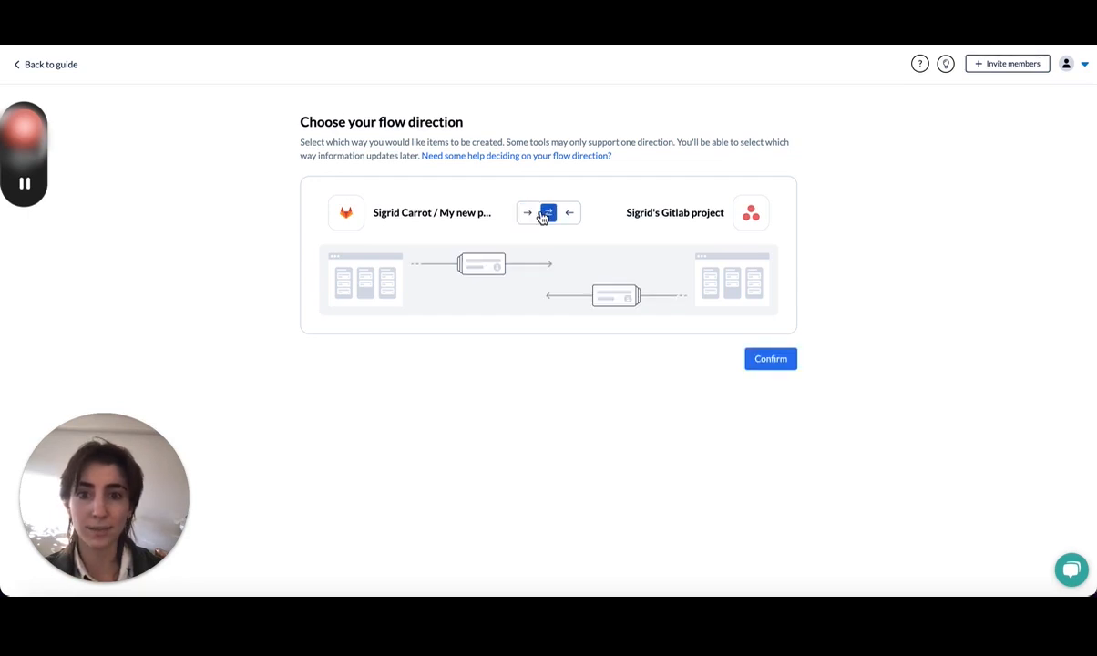
Set the flow to sync items in both directions and move on to rules.
{"action": "left_click", "coordinate": [769, 357]}
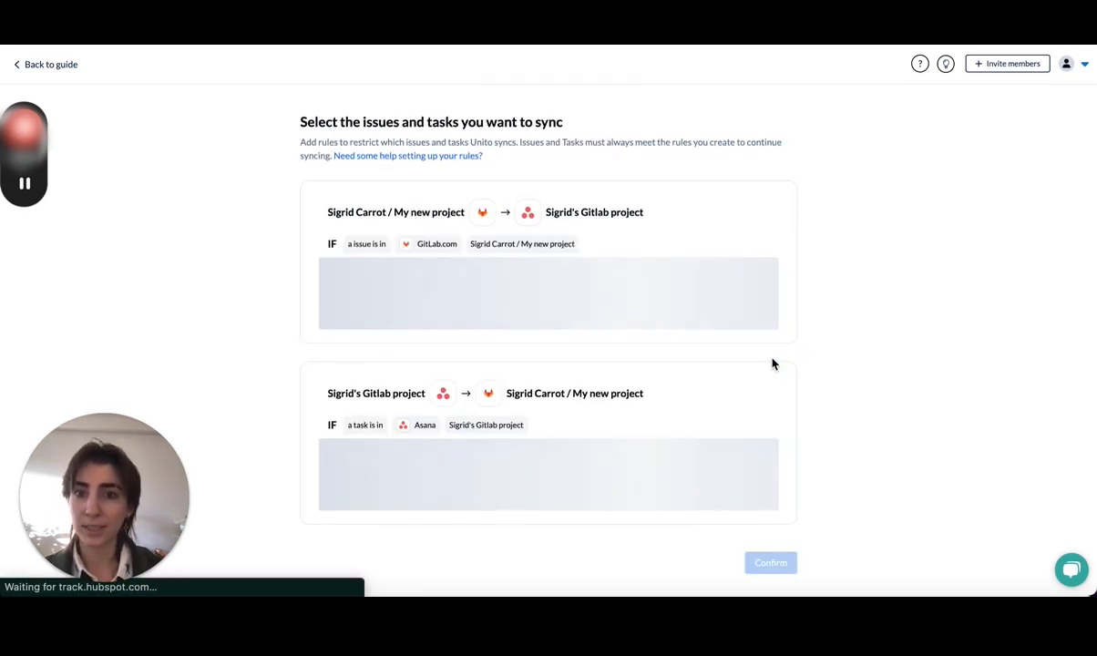
{"action": "mouse_move", "coordinate": [762, 349]}
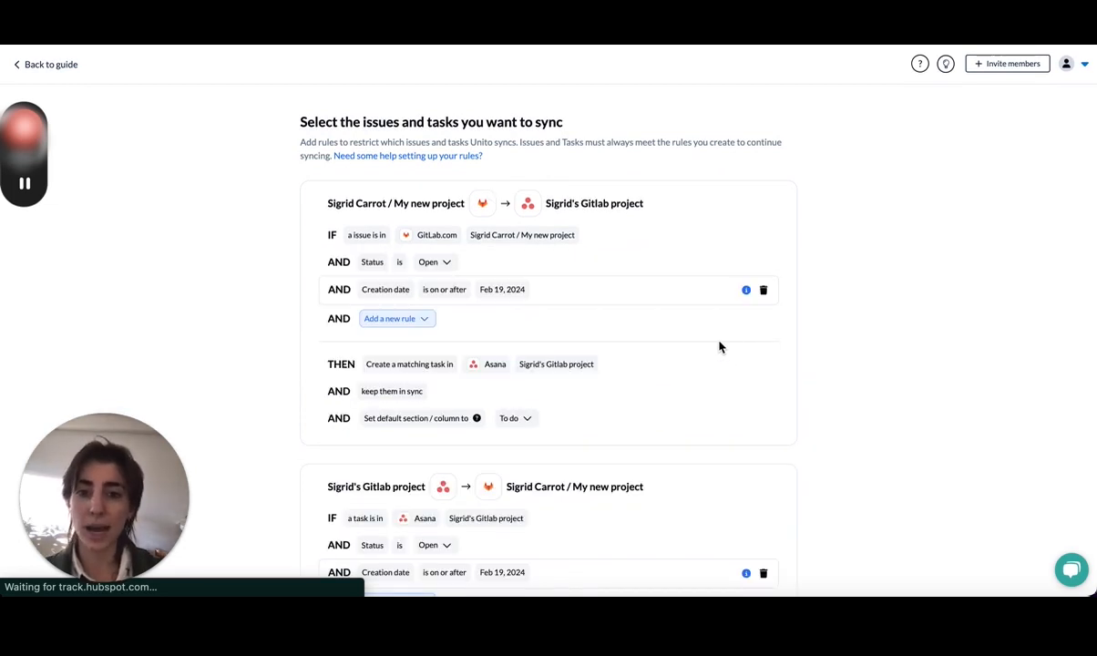
{"action": "scroll", "scroll_direction": "down", "scroll_amount": 3}
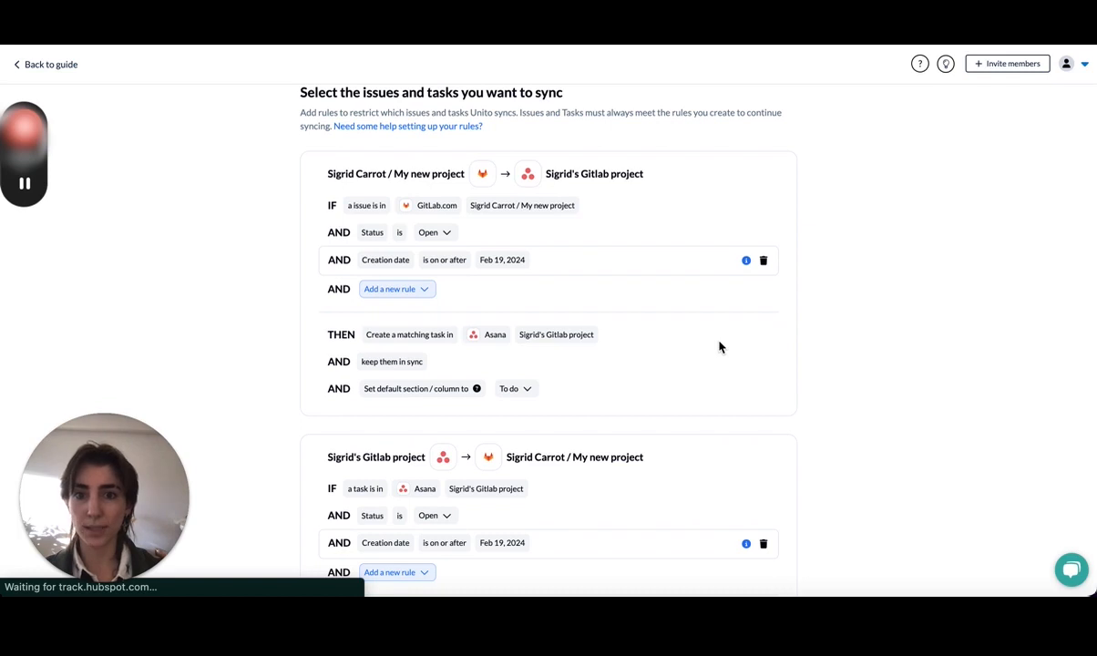
{"action": "scroll", "scroll_direction": "down", "scroll_amount": 3}
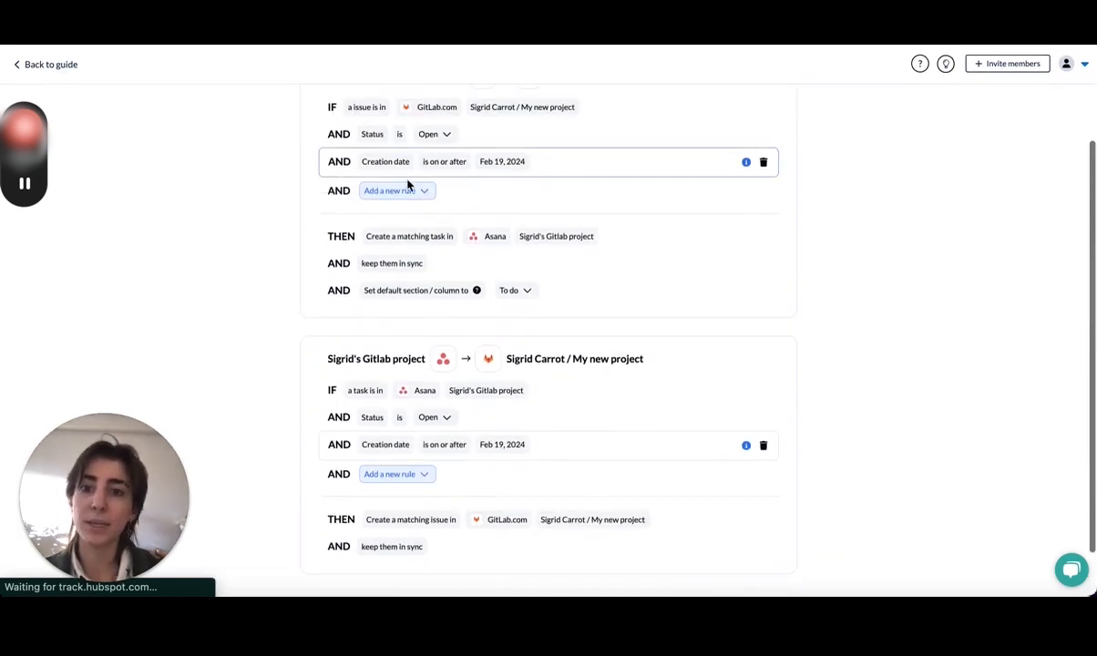
Add a GitLab Milestone rule limited to 'that one large milestone'.
{"action": "left_click", "coordinate": [390, 191]}
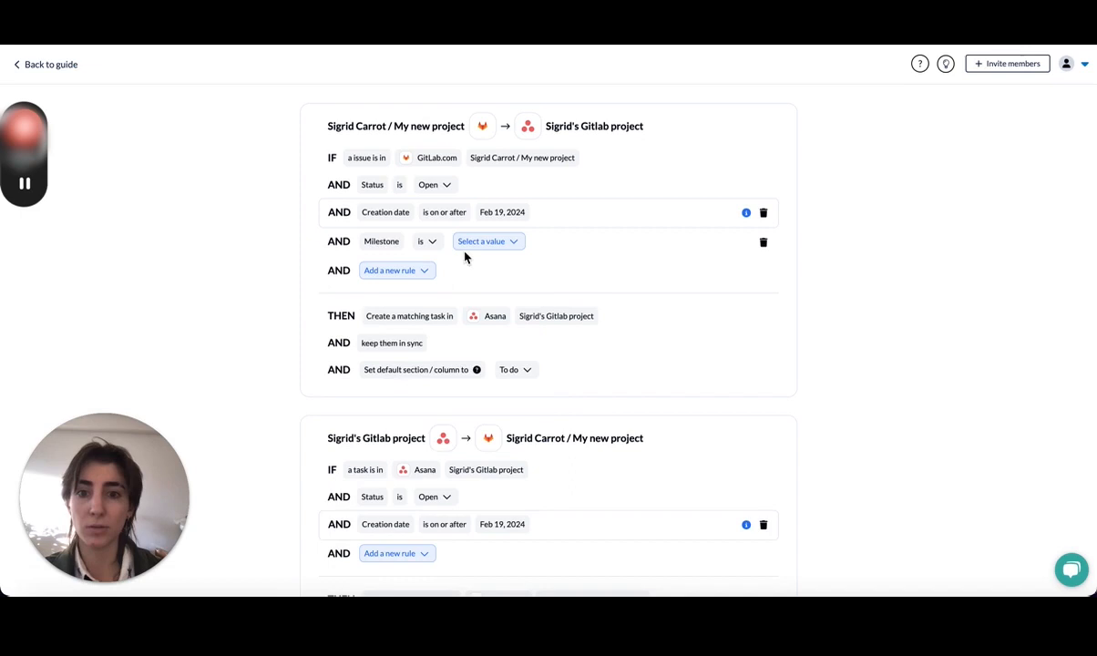
{"action": "left_click", "coordinate": [486, 240]}
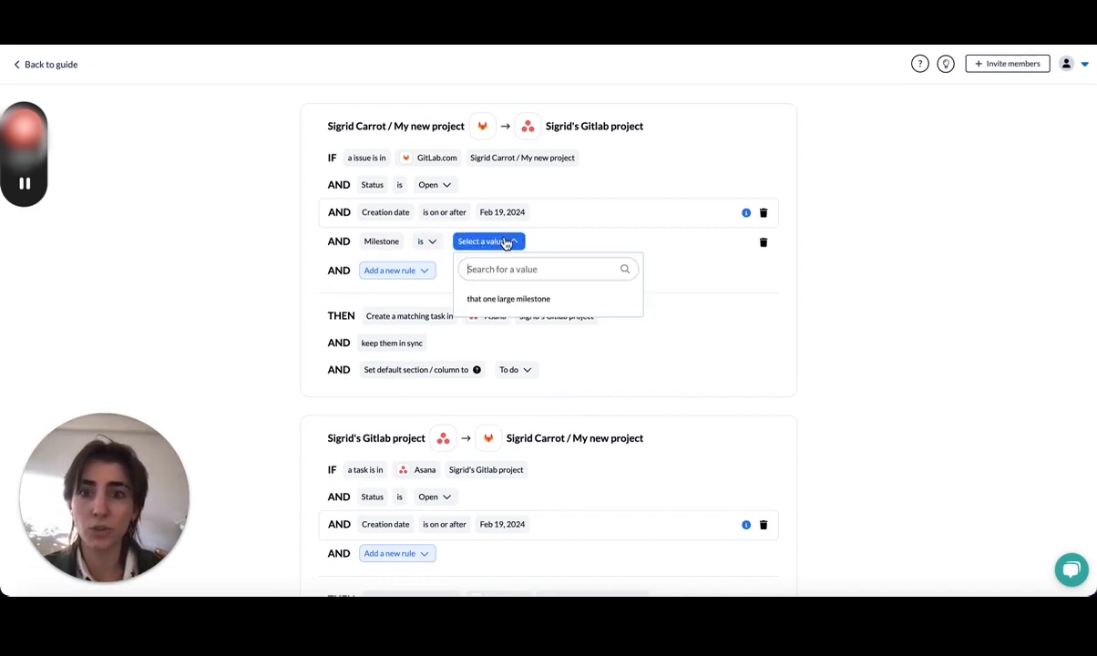
{"action": "mouse_move", "coordinate": [527, 306]}
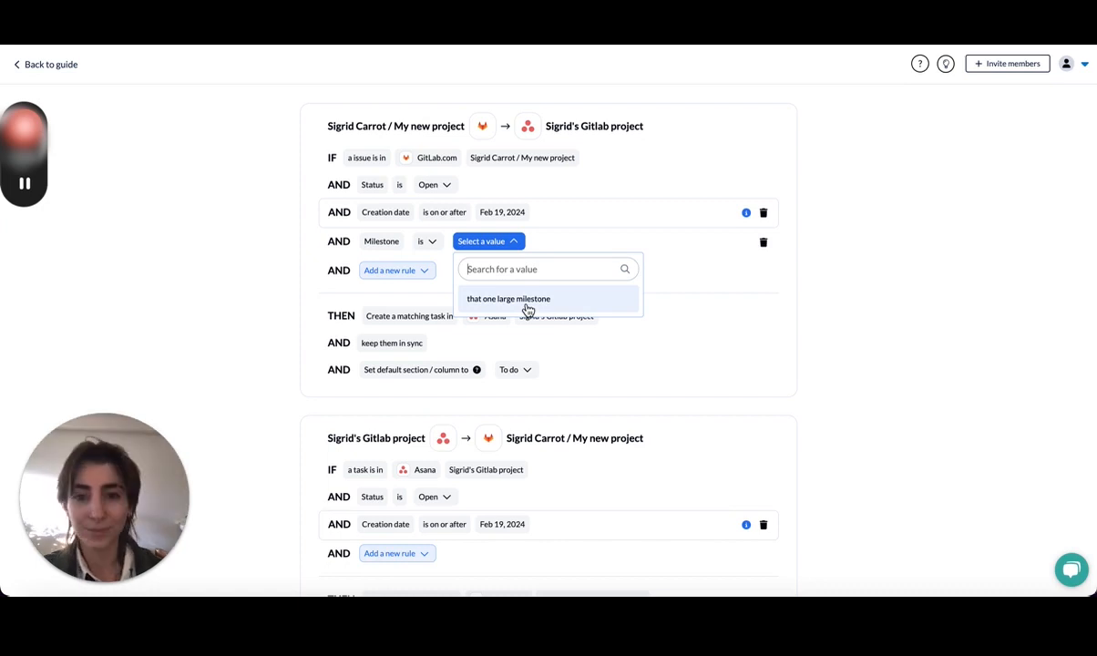
{"action": "left_click", "coordinate": [508, 299]}
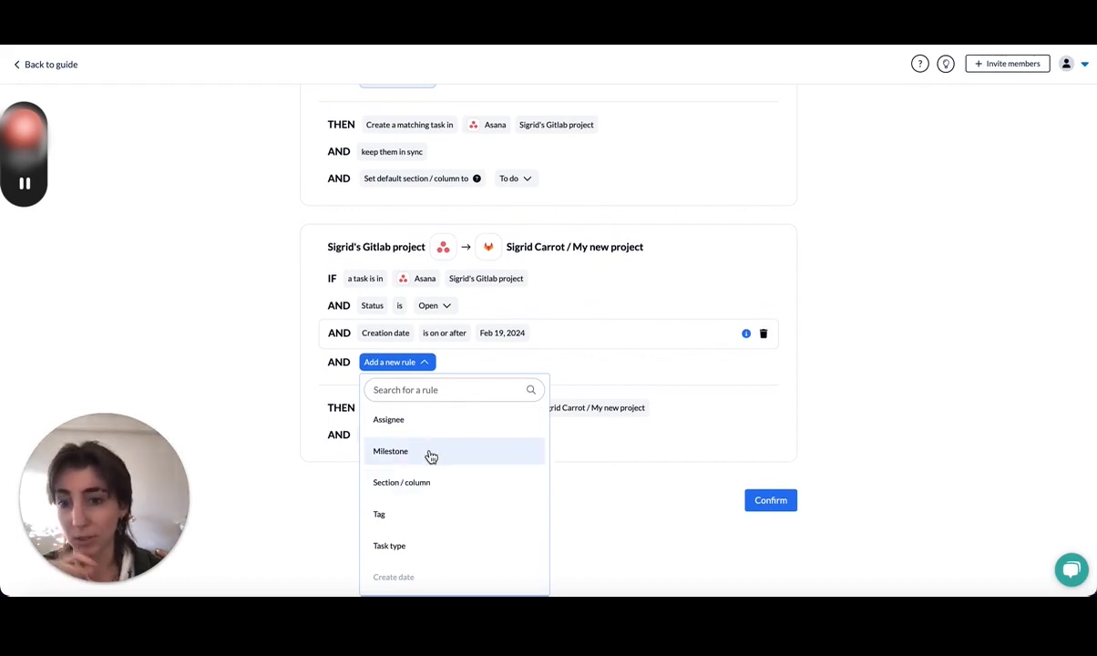
{"action": "mouse_move", "coordinate": [423, 500]}
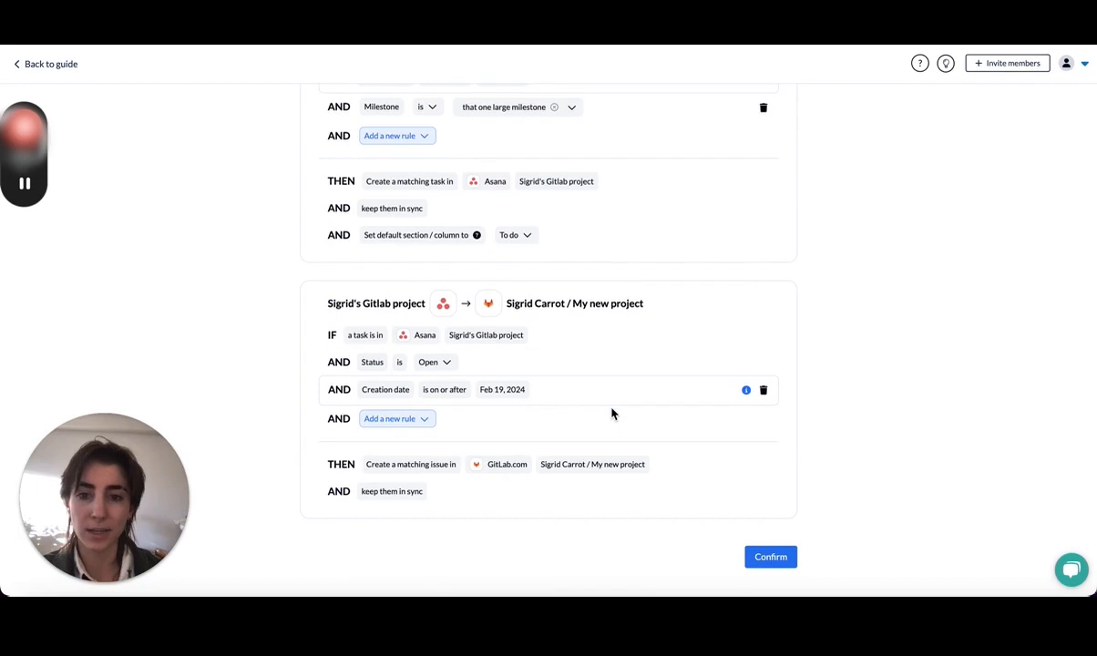
{"action": "mouse_move", "coordinate": [455, 426]}
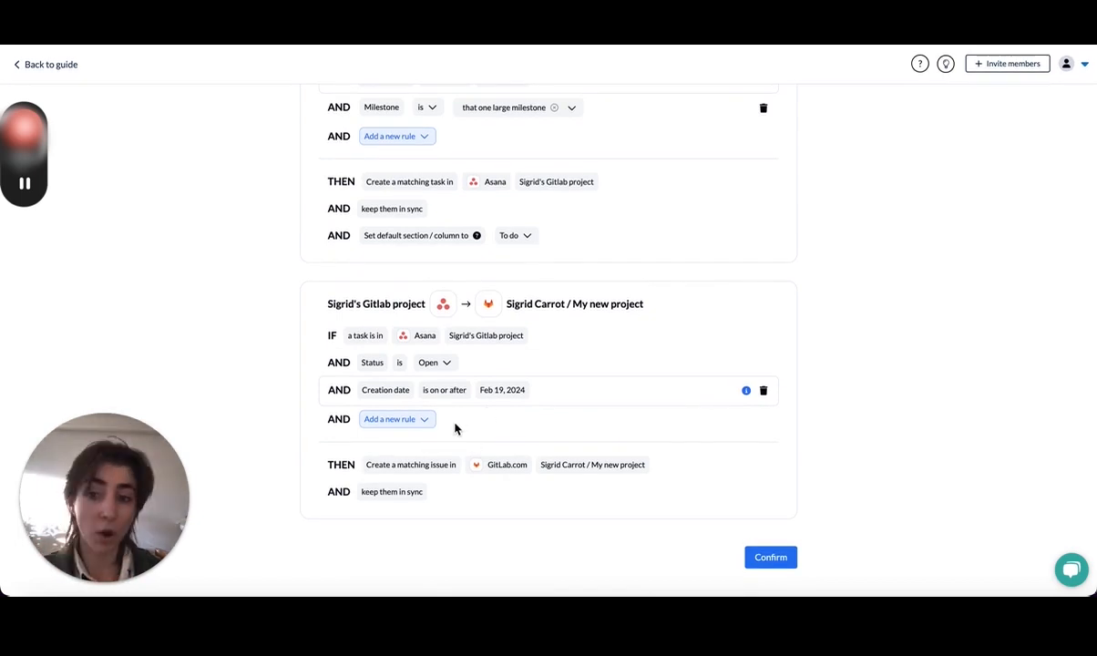
{"action": "mouse_move", "coordinate": [597, 430]}
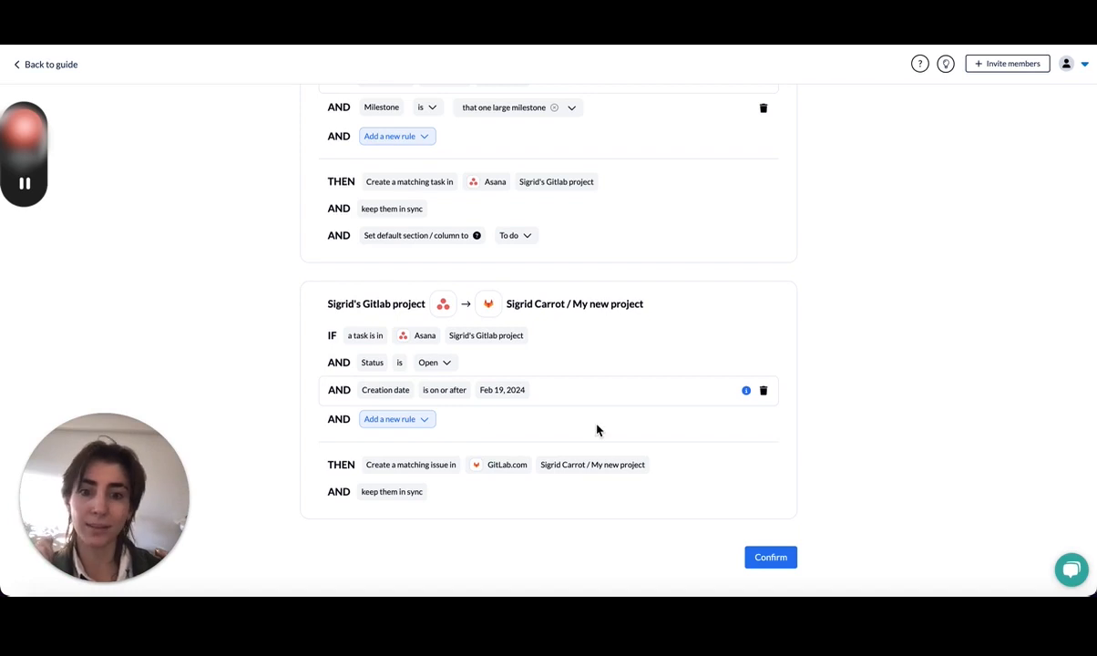
Confirm the sync rules and auto-map matching fields, giving 10 mappings.
{"action": "left_click", "coordinate": [769, 558]}
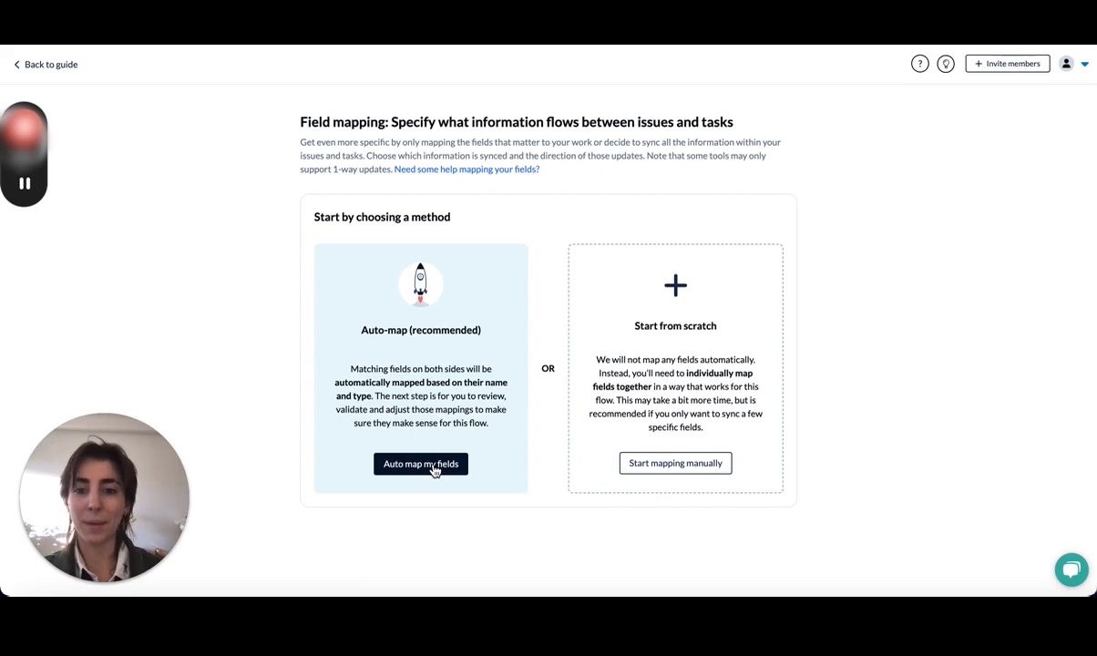
{"action": "left_click", "coordinate": [419, 465]}
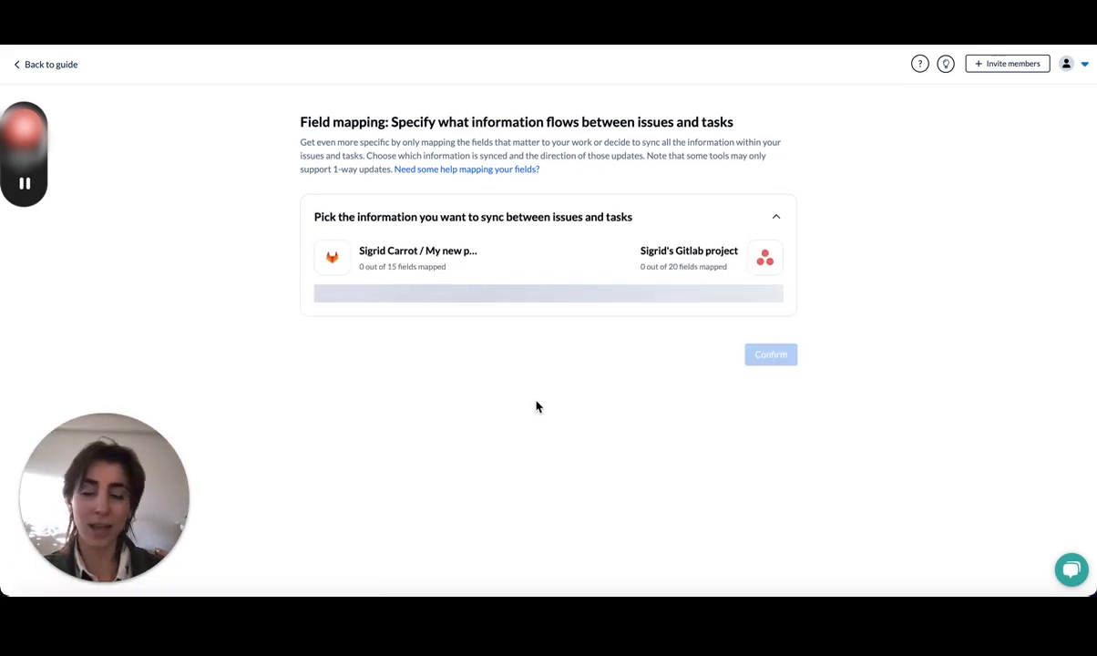
{"action": "mouse_move", "coordinate": [550, 402]}
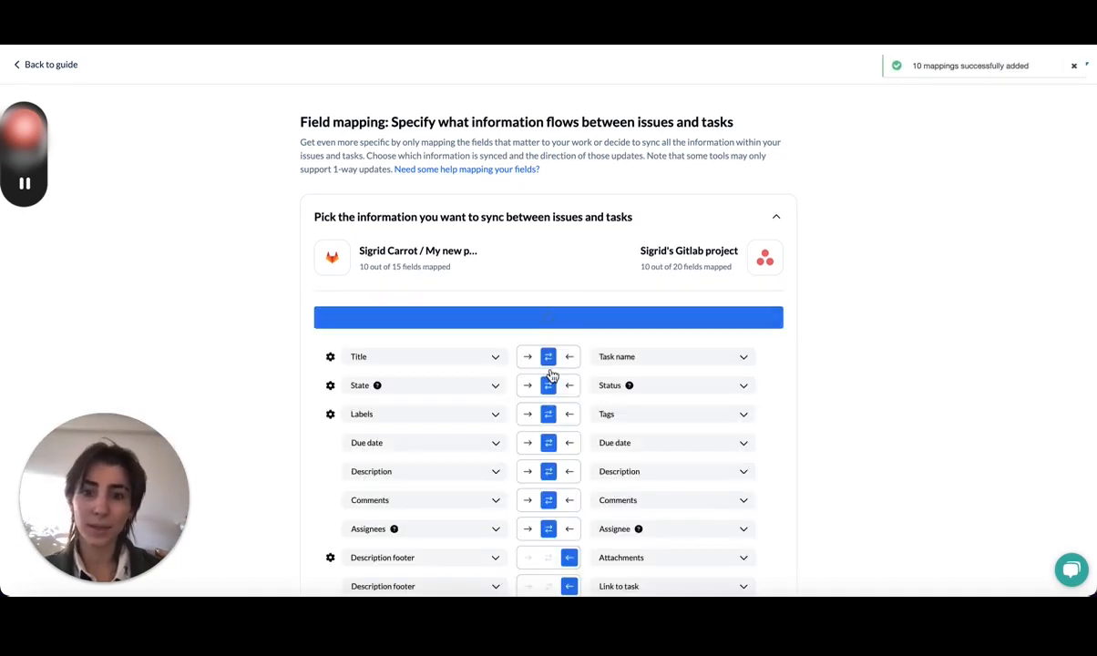
{"action": "scroll", "scroll_direction": "down", "scroll_amount": 3}
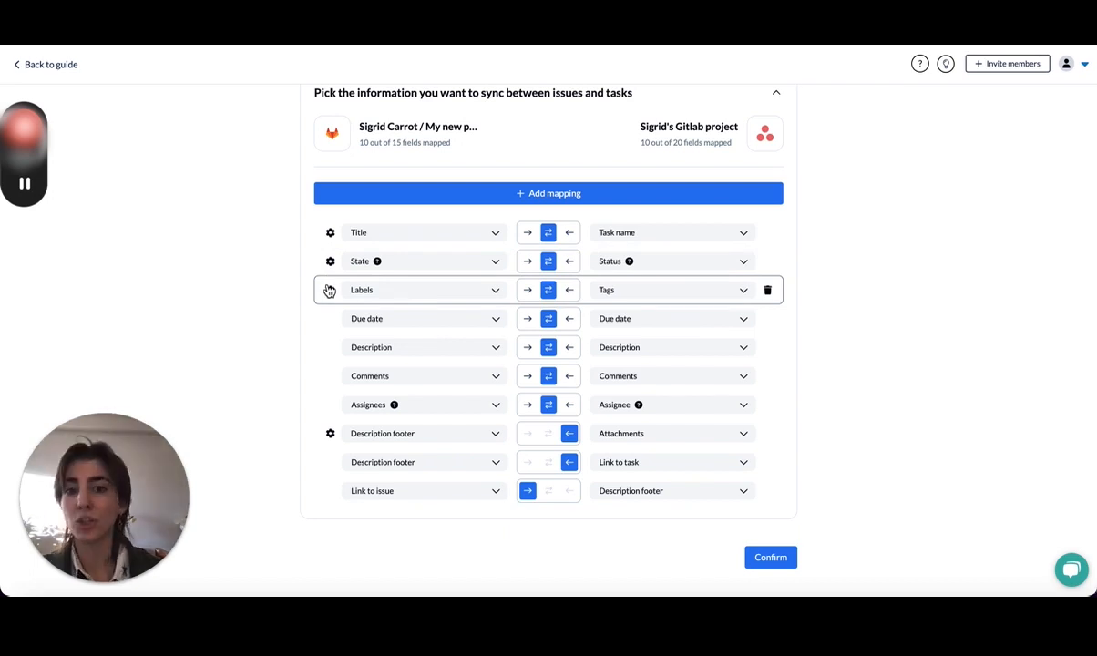
Expand the State ↔ Status mapping to review its value pairing.
{"action": "left_click", "coordinate": [332, 233]}
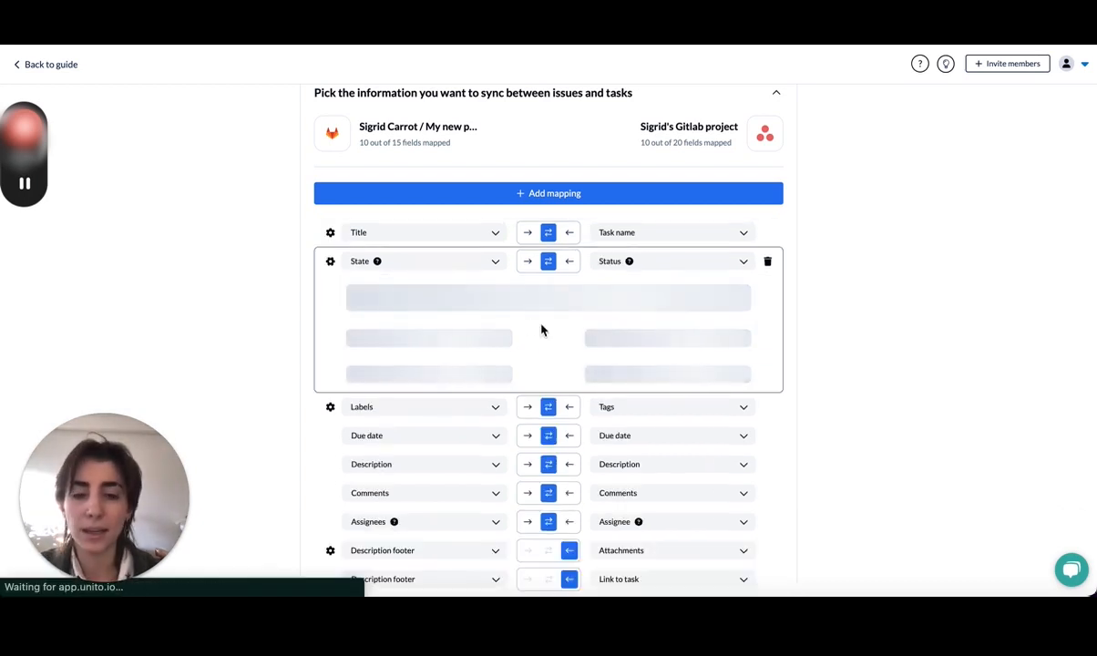
{"action": "scroll", "scroll_direction": "down", "scroll_amount": 3}
{"action": "type", "text": "mile"}
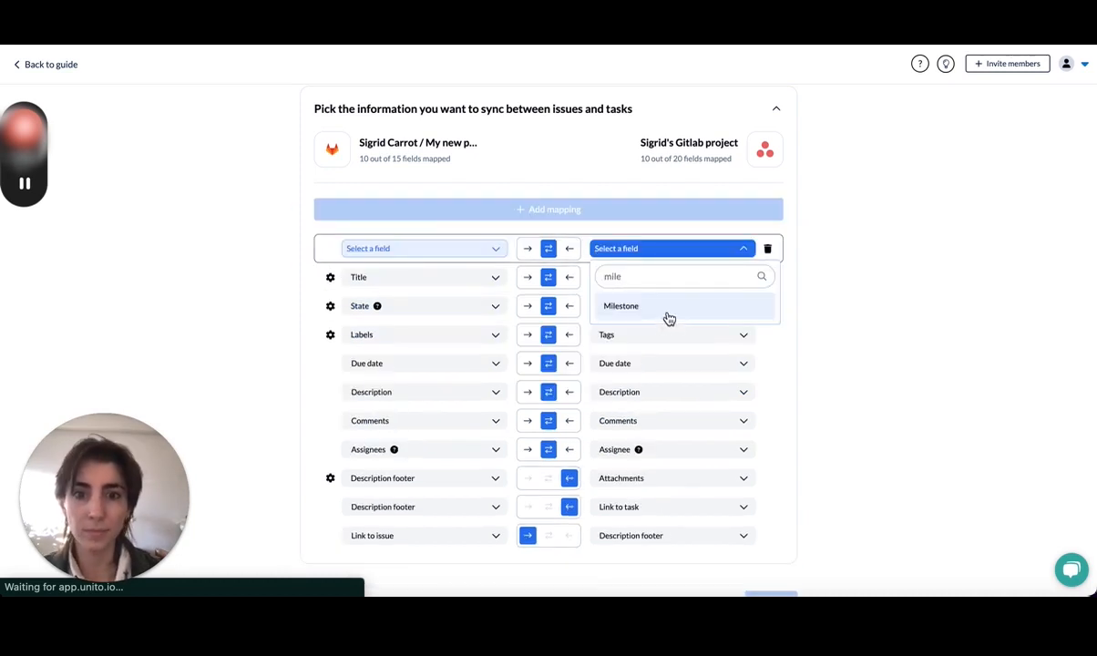
Map Milestone to Milestone, pairing the large milestone with the big milestone.
{"action": "left_click", "coordinate": [423, 248]}
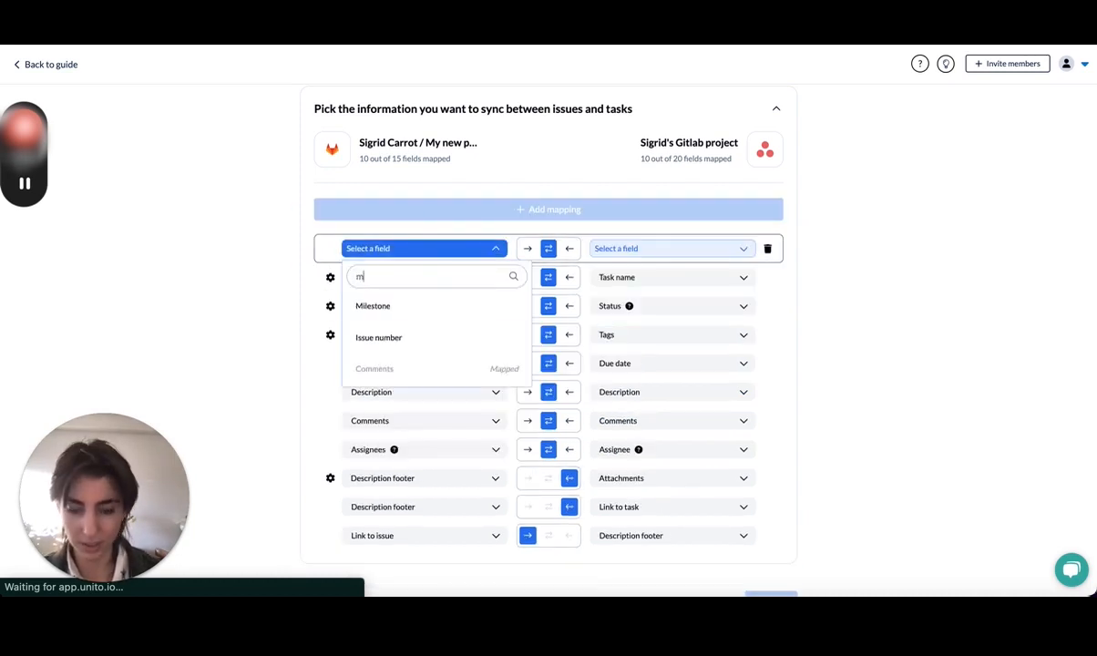
{"action": "left_click", "coordinate": [372, 306]}
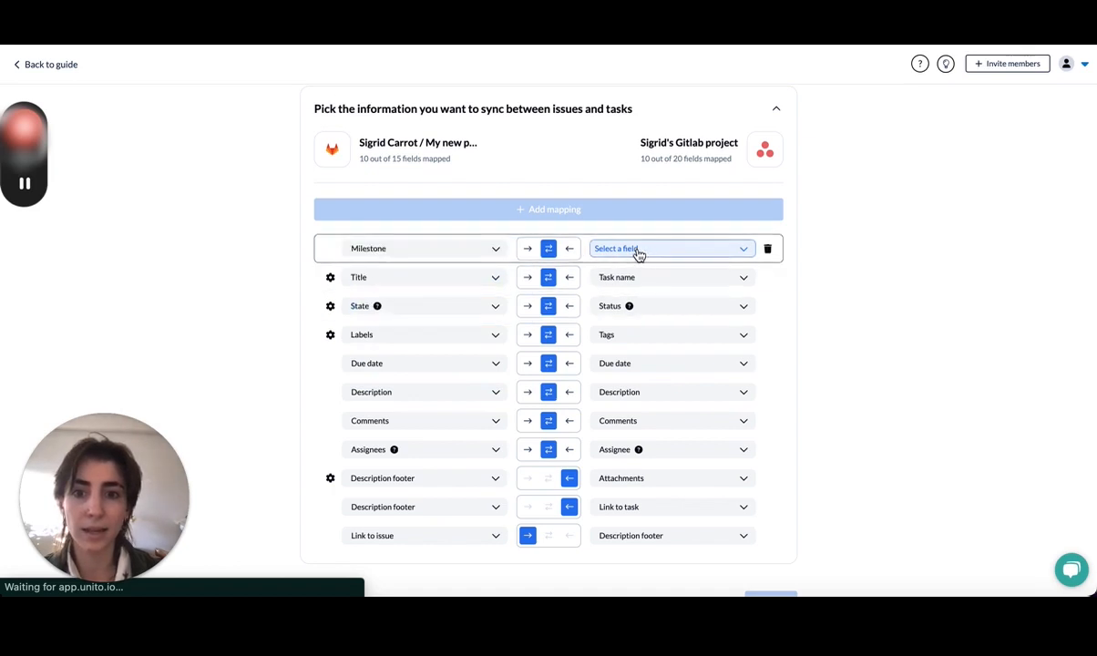
{"action": "left_click", "coordinate": [670, 248]}
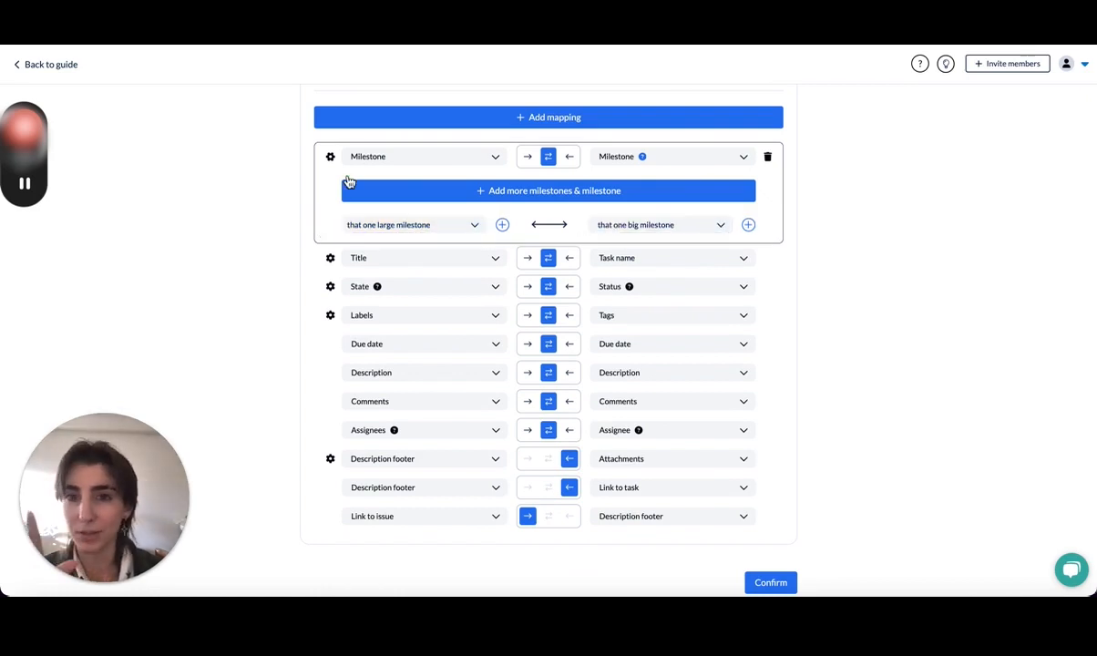
Close the value pairing and confirm the mappings, totaling 11 fields.
{"action": "left_click", "coordinate": [768, 583]}
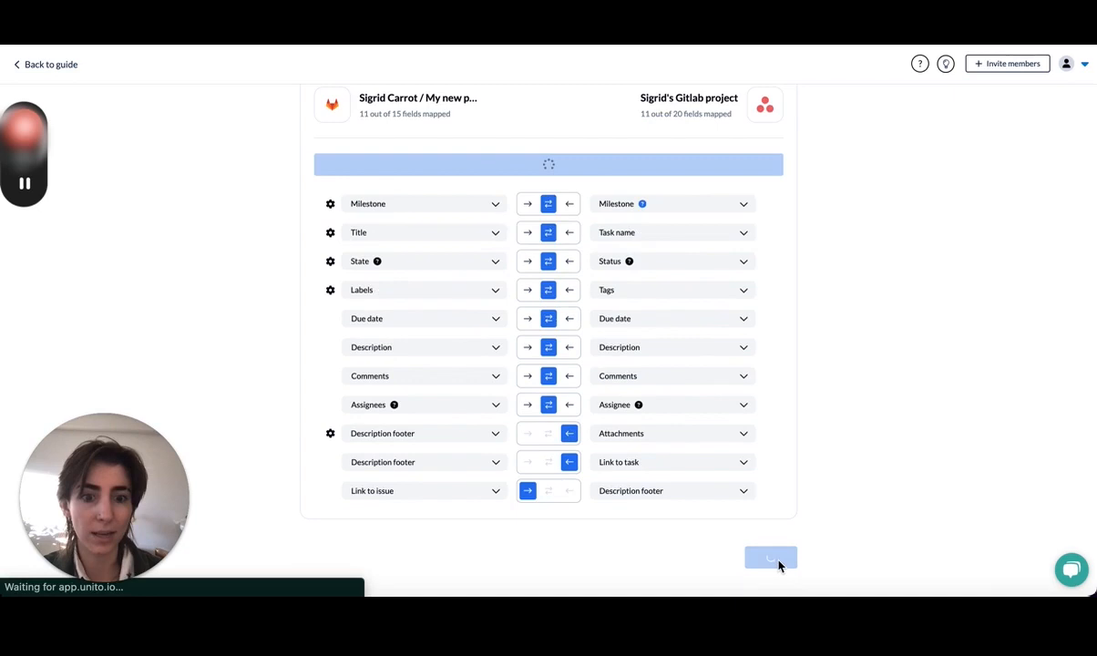
{"action": "left_click", "coordinate": [769, 557]}
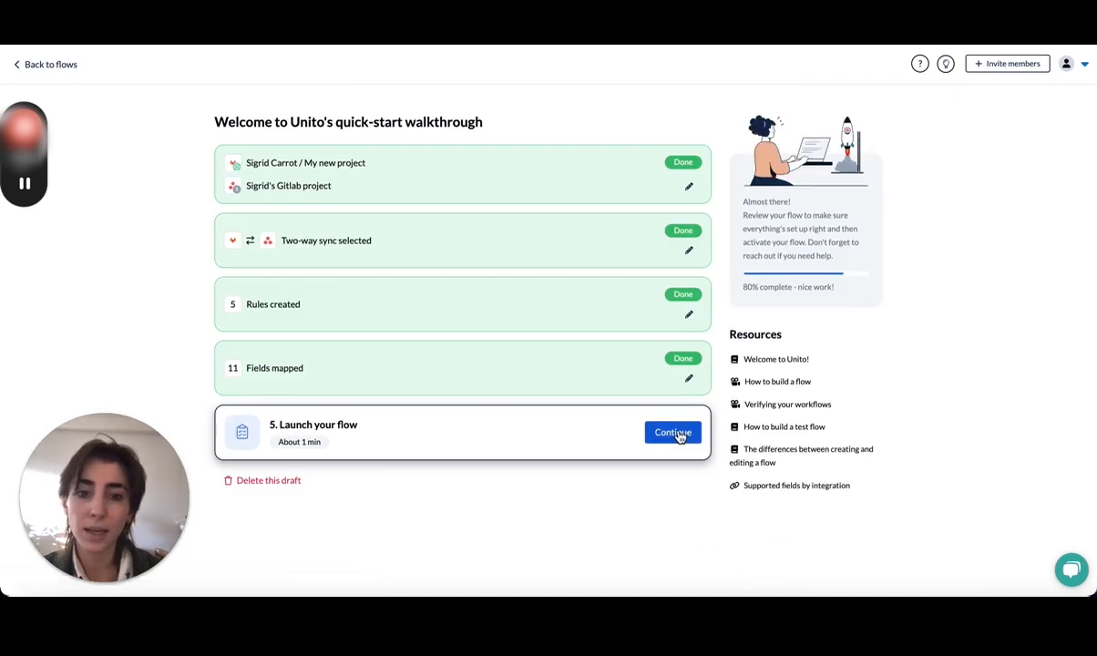
Launch the flow with Auto sync enabled so the initial sync starts.
{"action": "left_click", "coordinate": [674, 432]}
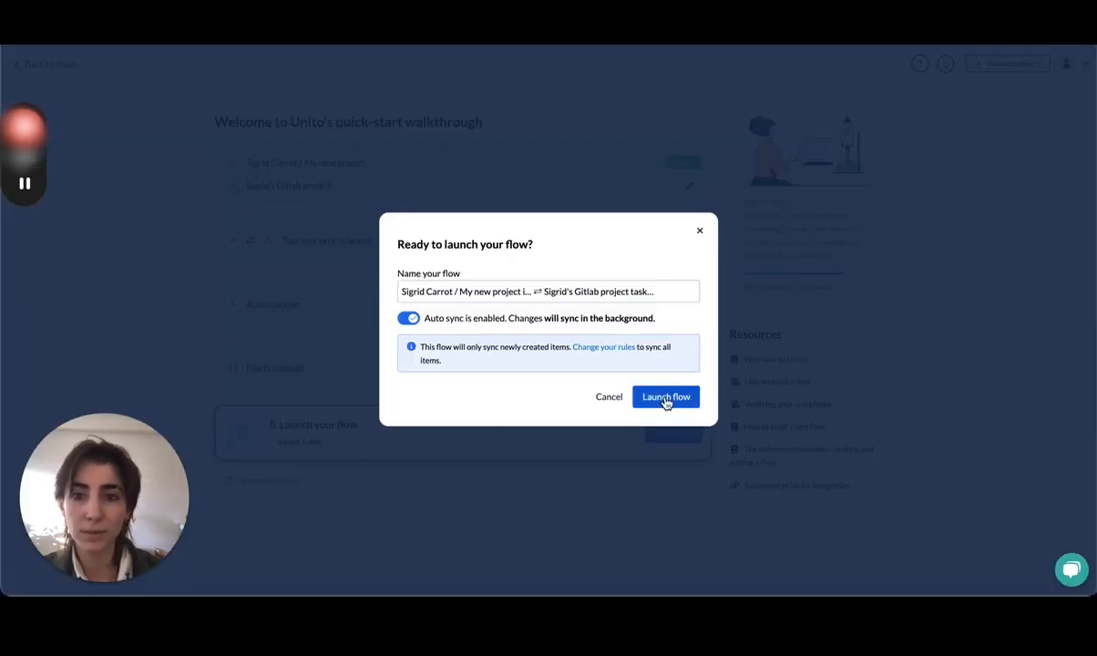
{"action": "left_click", "coordinate": [664, 397]}
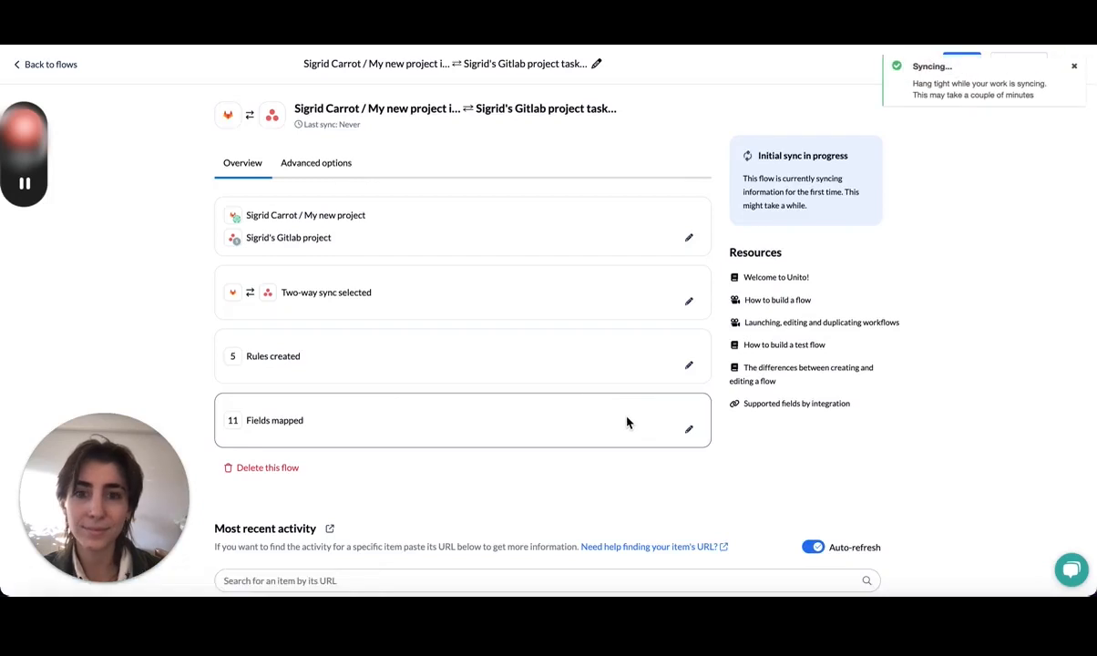
{"action": "mouse_move", "coordinate": [616, 419]}
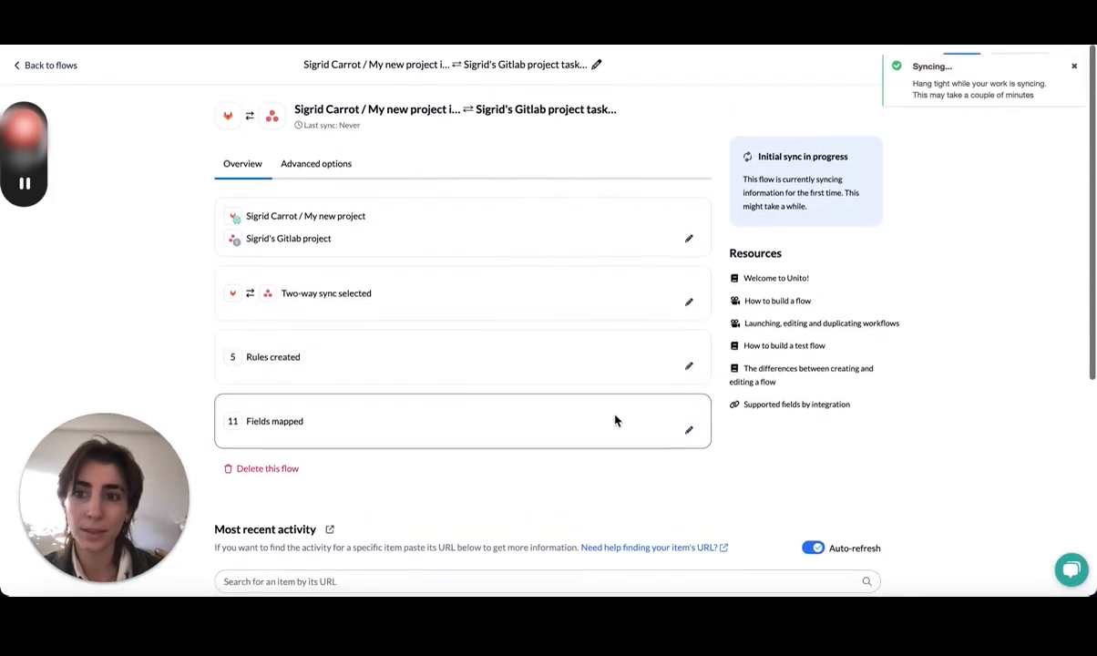
{"action": "mouse_move", "coordinate": [842, 208]}
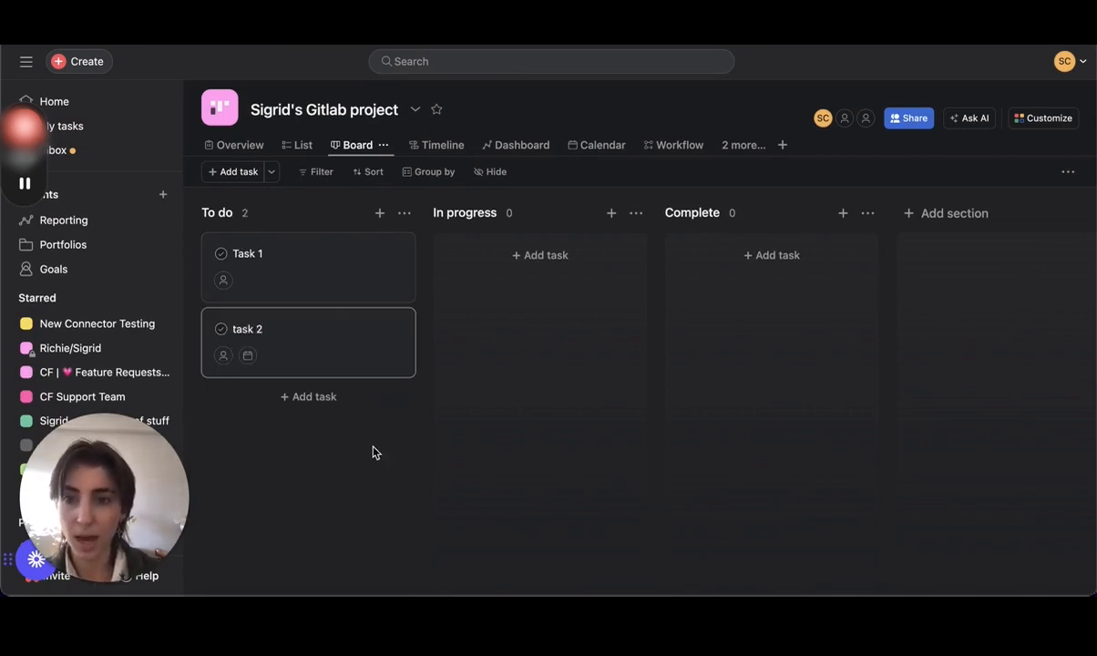
Give Asana task 2 a due date of March 1, 2024.
{"action": "left_click", "coordinate": [270, 328]}
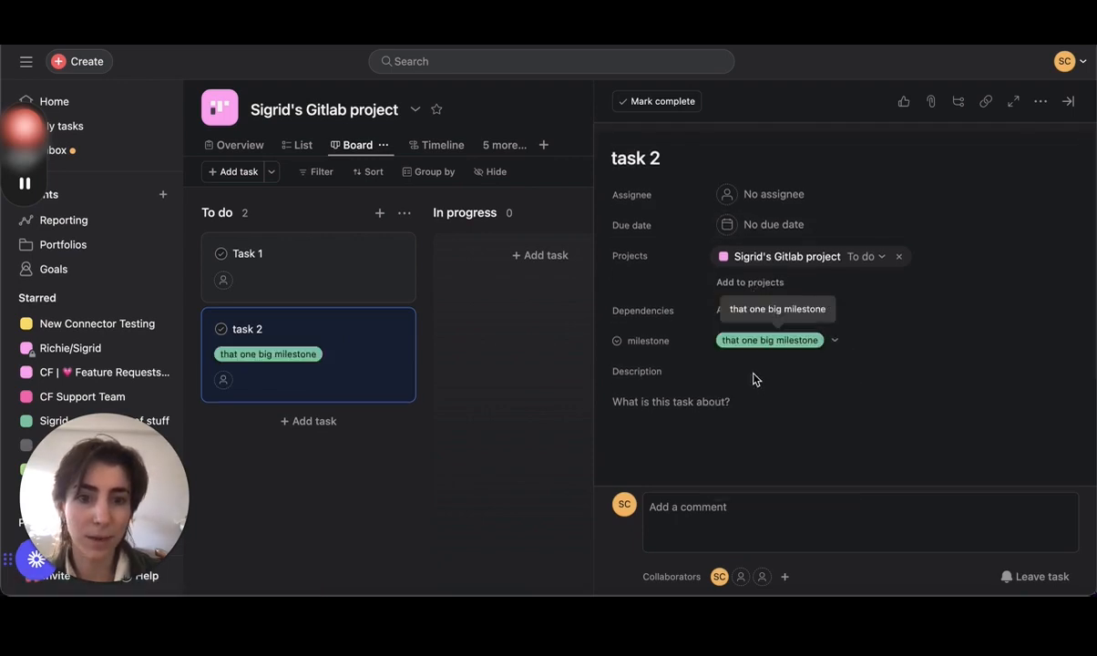
{"action": "left_click", "coordinate": [774, 224]}
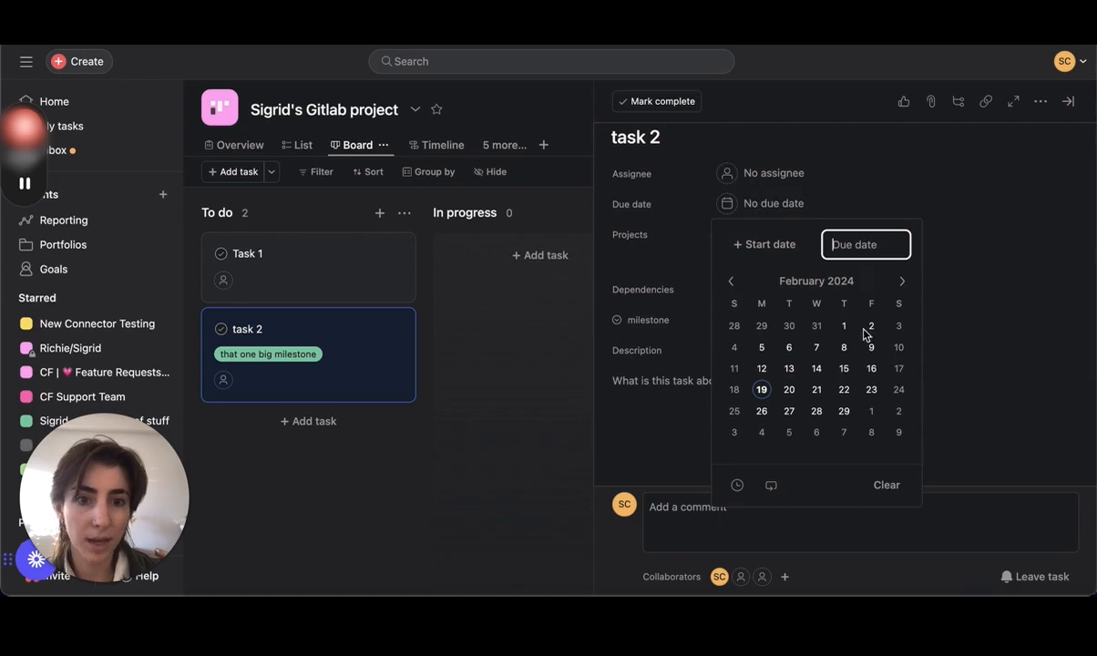
{"action": "left_click", "coordinate": [871, 411]}
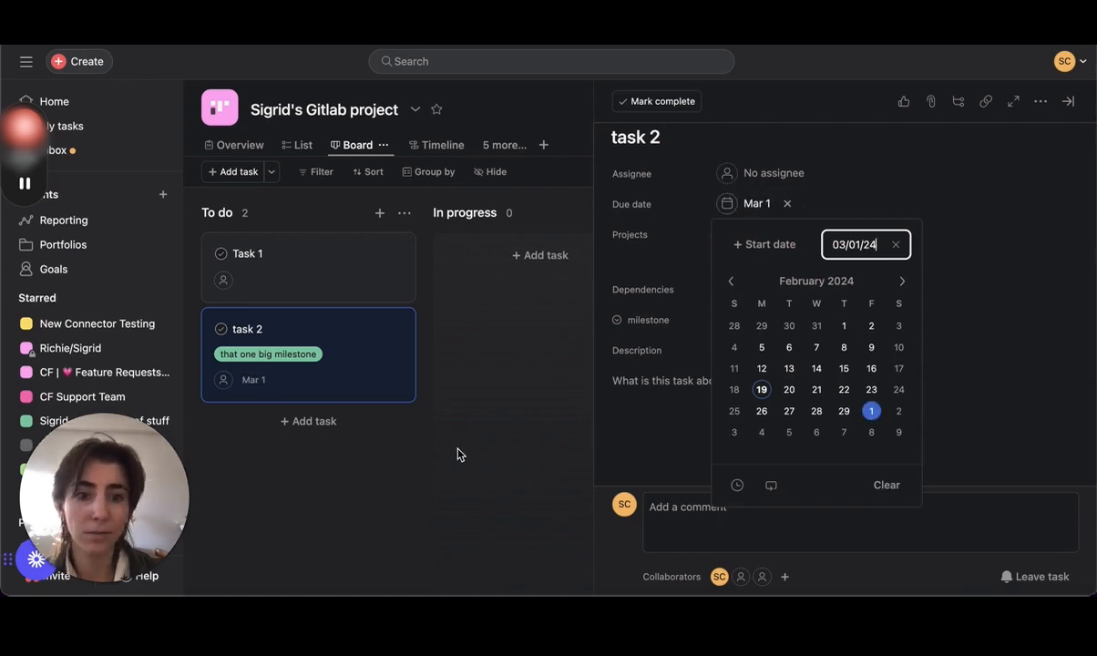
{"action": "left_click", "coordinate": [1071, 104]}
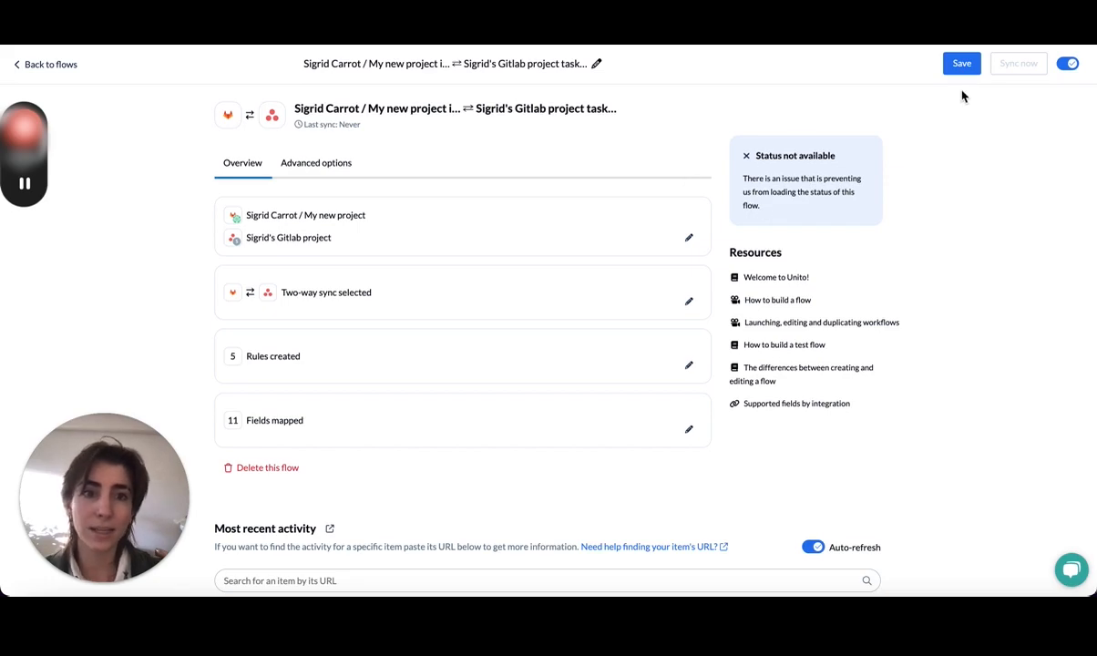
Return to the flow list and review the GitLab–Asana flow's Healthy overview.
{"action": "scroll", "scroll_direction": "down", "scroll_amount": 3}
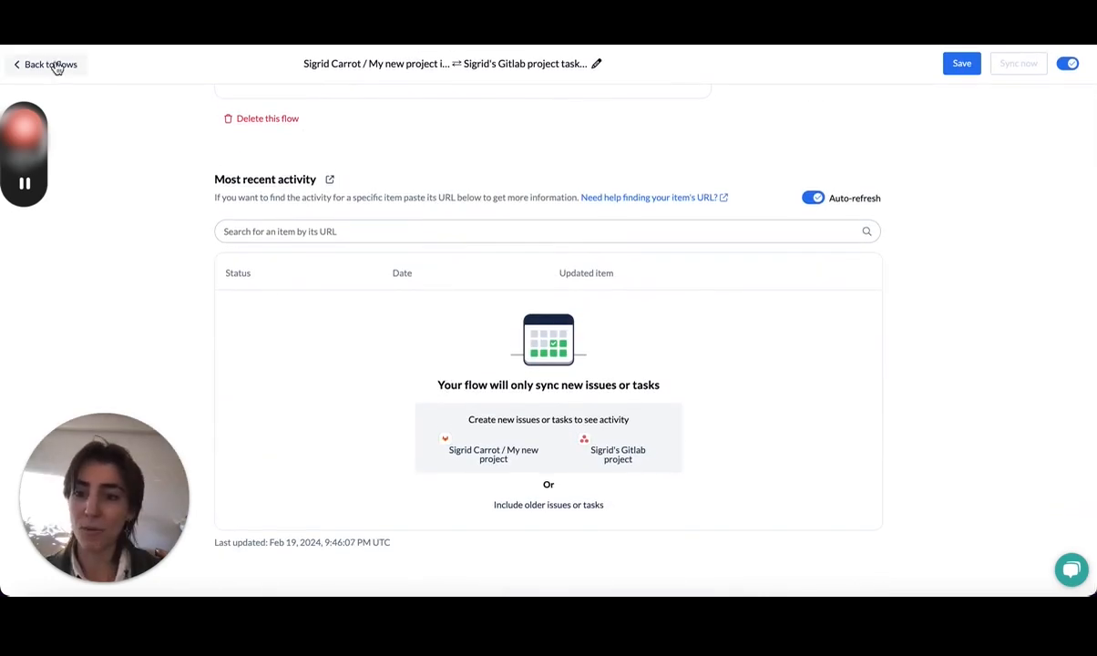
{"action": "left_click", "coordinate": [962, 62]}
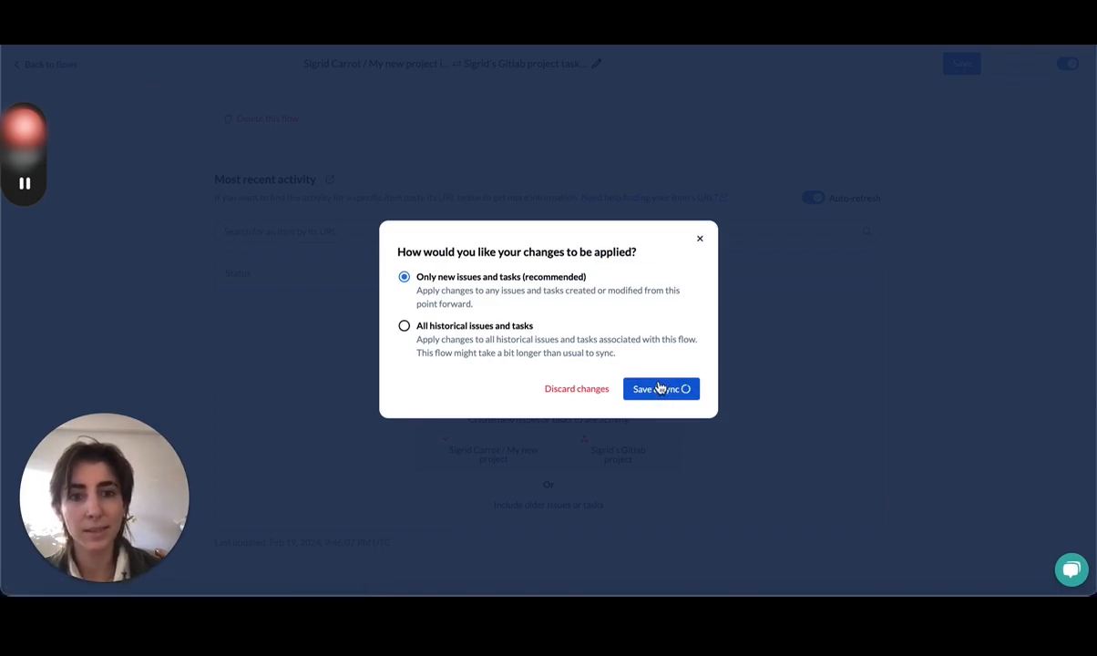
{"action": "left_click", "coordinate": [660, 390]}
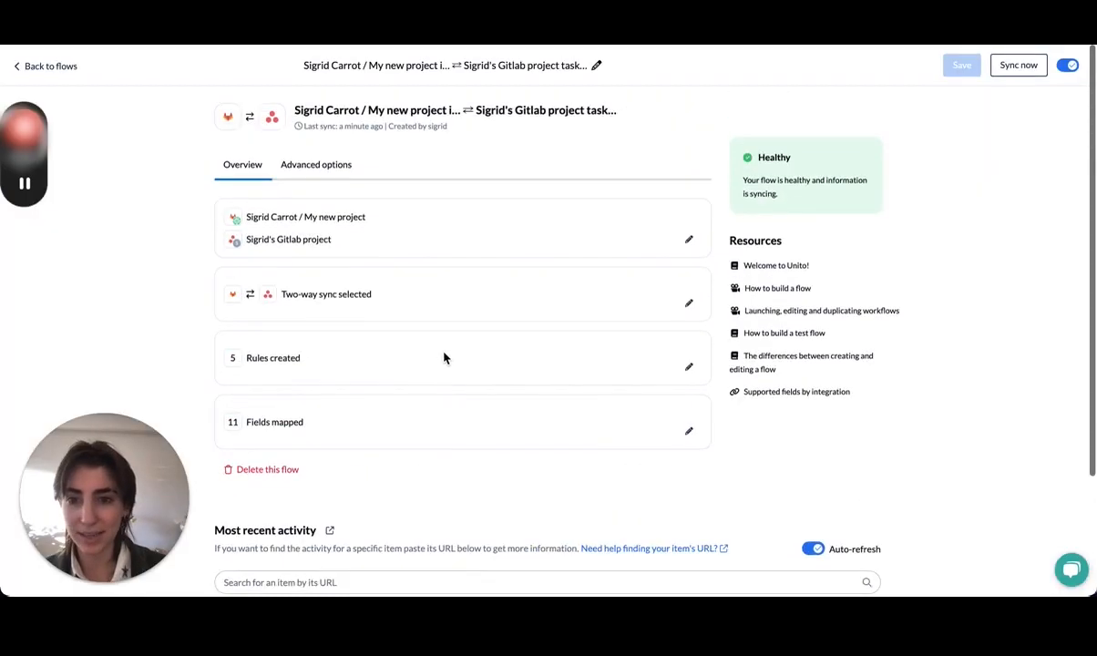
{"action": "scroll", "scroll_direction": "down", "scroll_amount": 3}
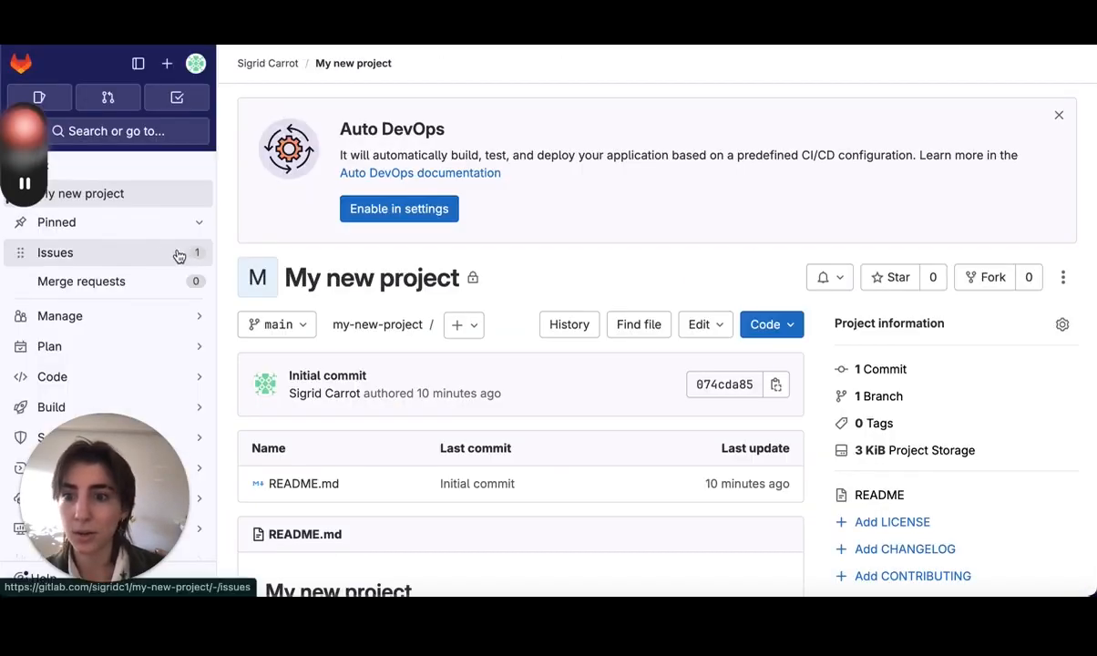
In GitLab's issue list, view task 2 synced from Asana with its milestone and due date.
{"action": "scroll", "scroll_direction": "down", "scroll_amount": 3}
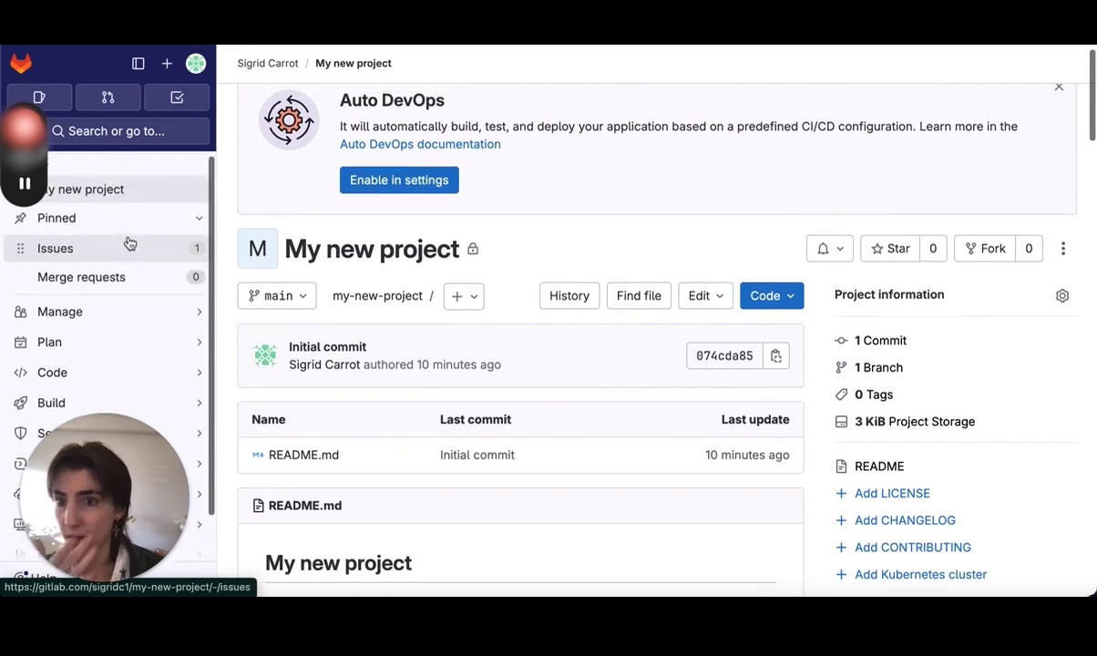
{"action": "left_click", "coordinate": [55, 248]}
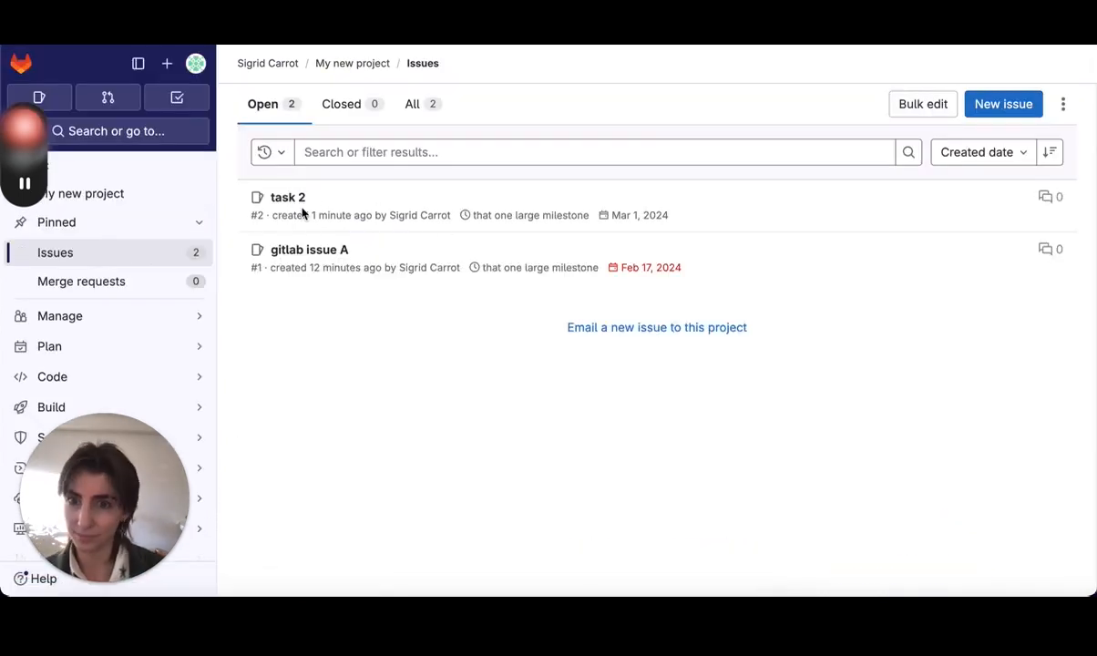
{"action": "left_click", "coordinate": [288, 197]}
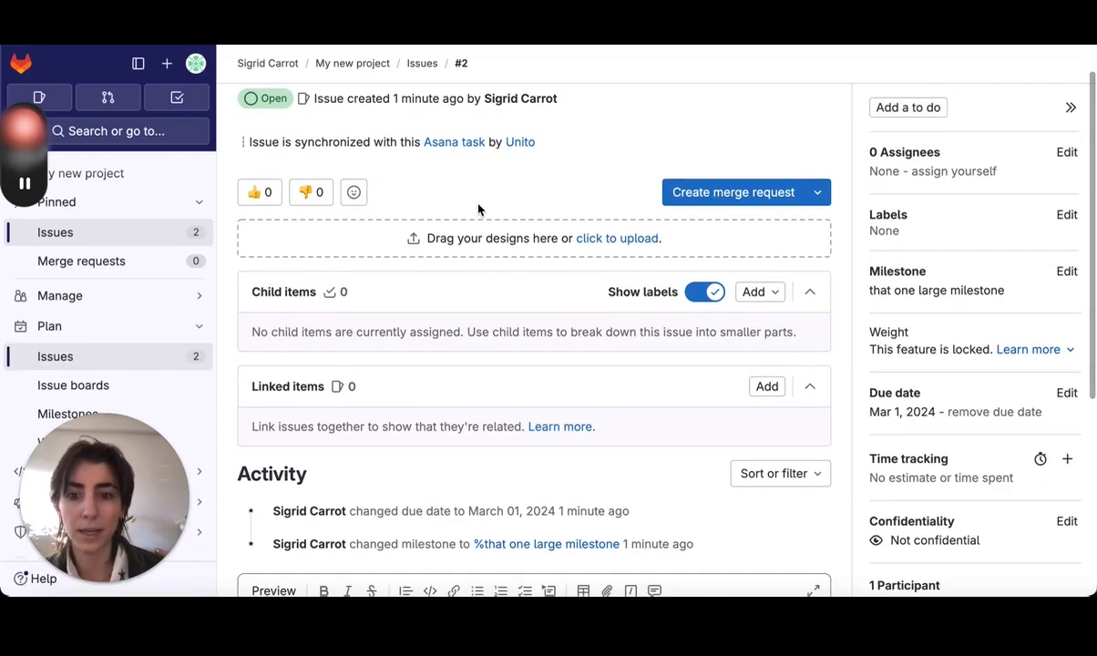
{"action": "scroll", "scroll_direction": "down", "scroll_amount": 3}
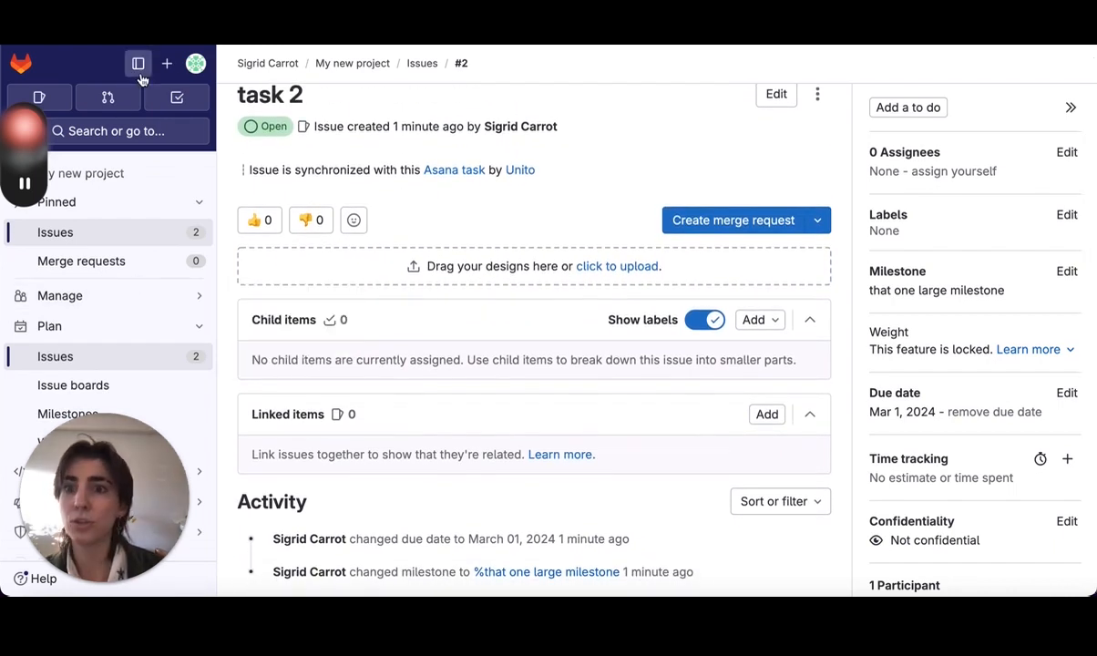
Start a new issue in My new project from the + menu.
{"action": "left_click", "coordinate": [168, 62]}
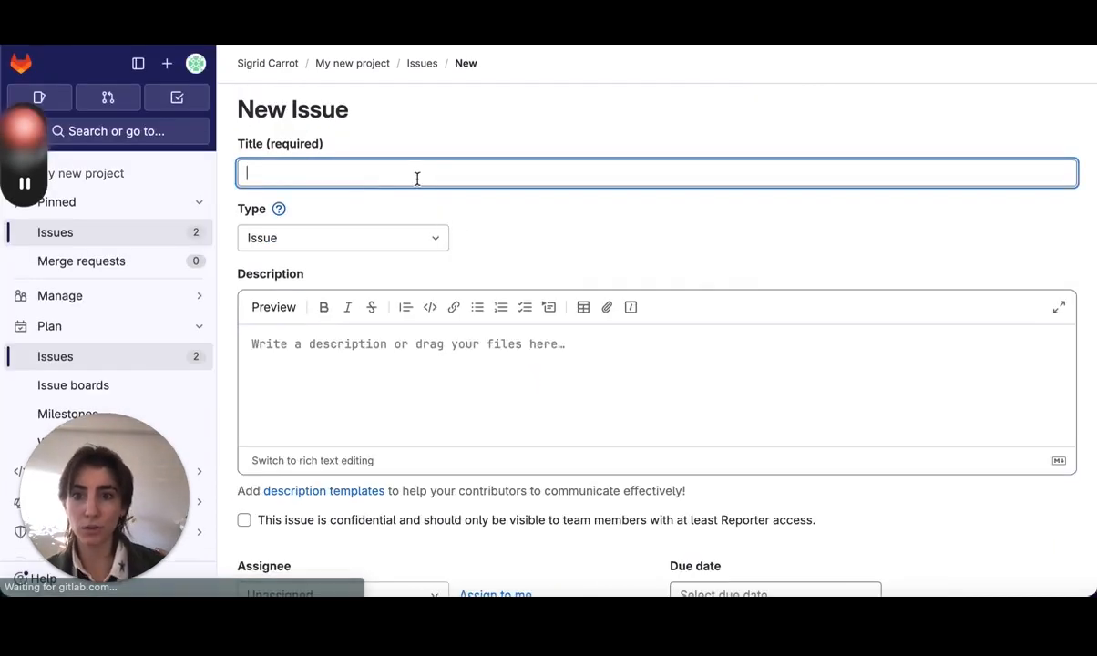
Title the issue 'Gitlab issue 2' and describe it as 'this is the second issue'.
{"action": "type", "text": "Gitlab 2"}
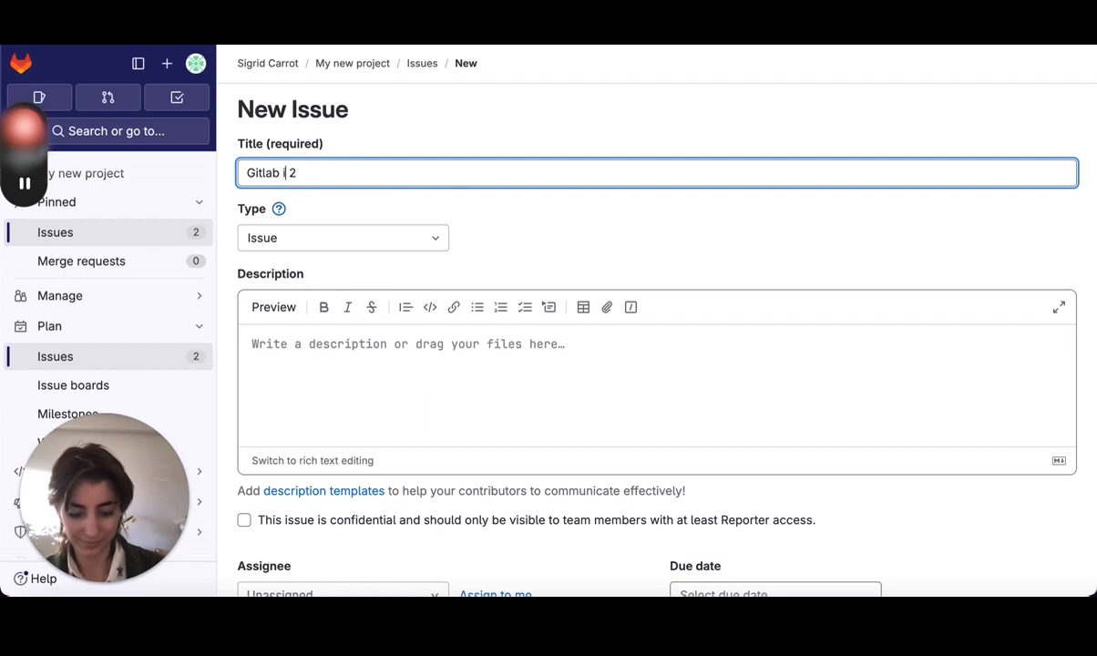
{"action": "left_click", "coordinate": [549, 382]}
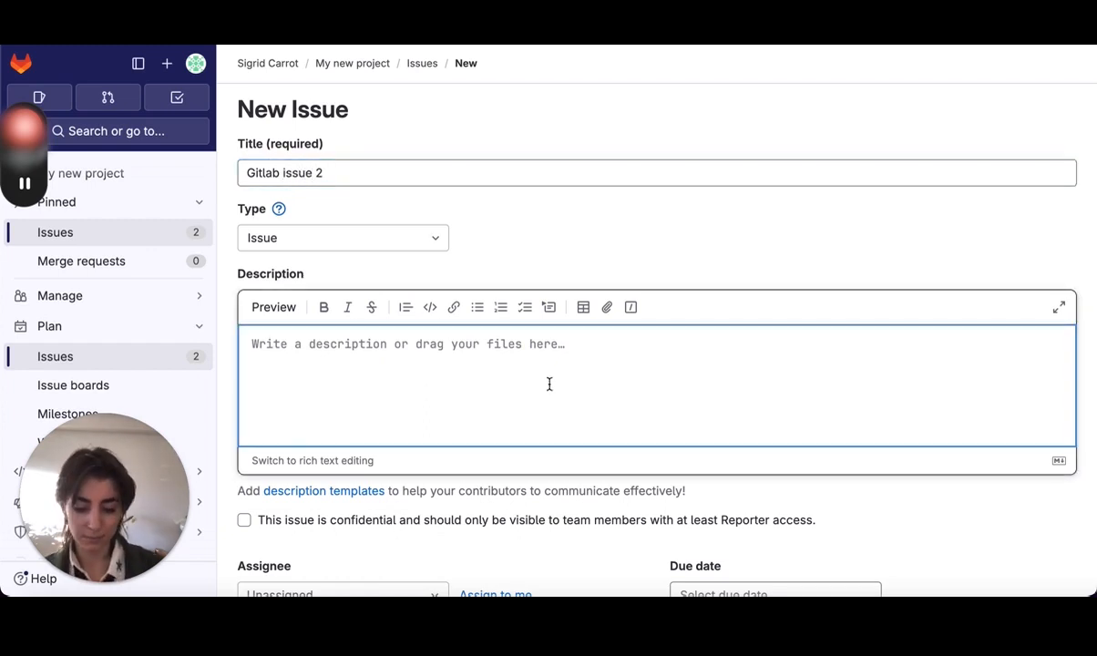
{"action": "type", "text": "this is the"}
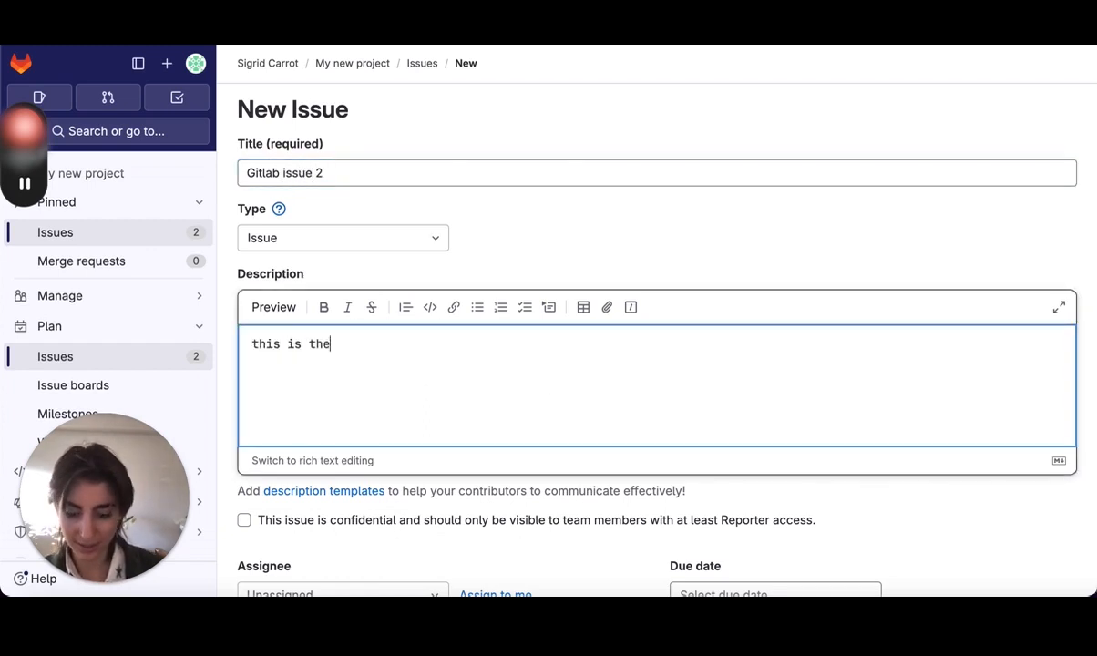
{"action": "type", "text": "second issue"}
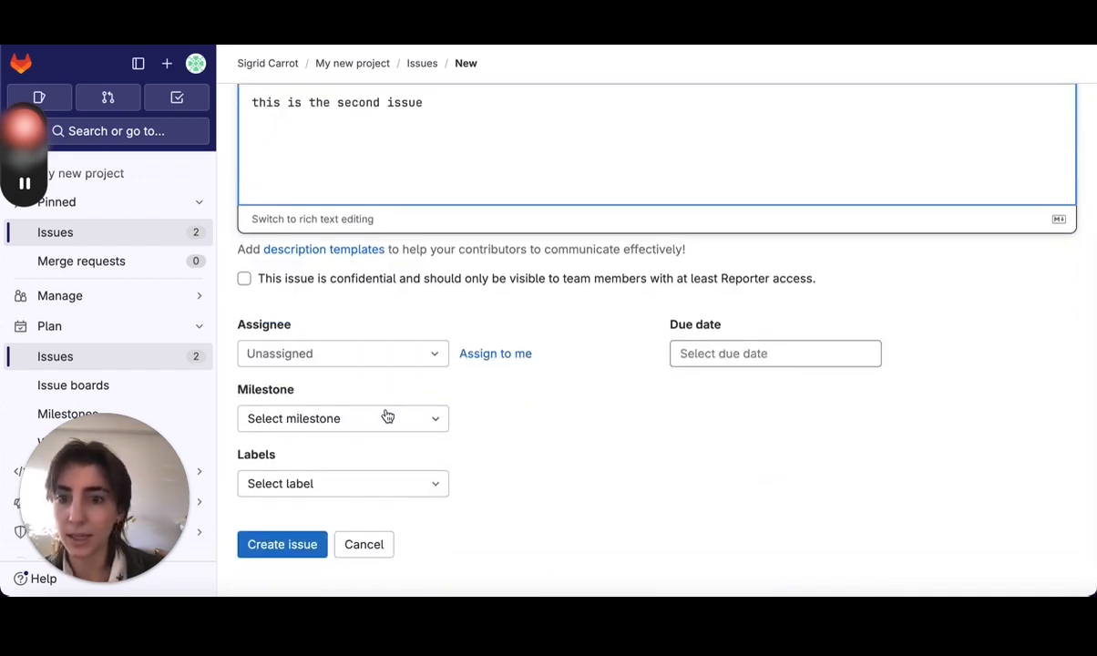
Assign the large milestone and a 2024-02-29 due date, then submit the issue.
{"action": "left_click", "coordinate": [343, 417]}
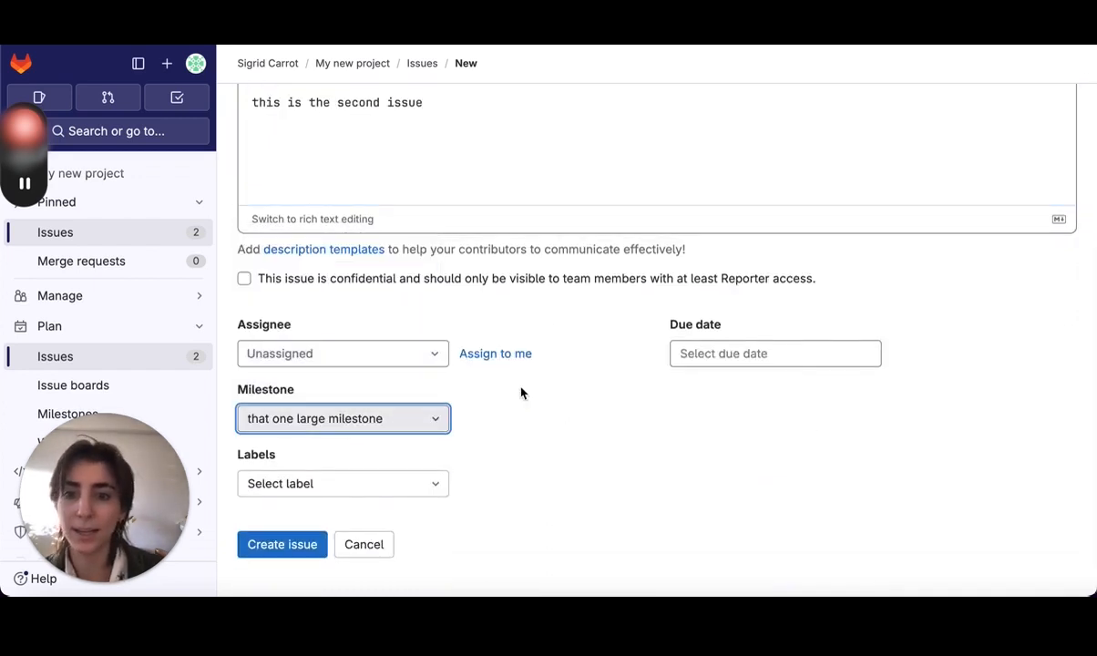
{"action": "left_click", "coordinate": [775, 353]}
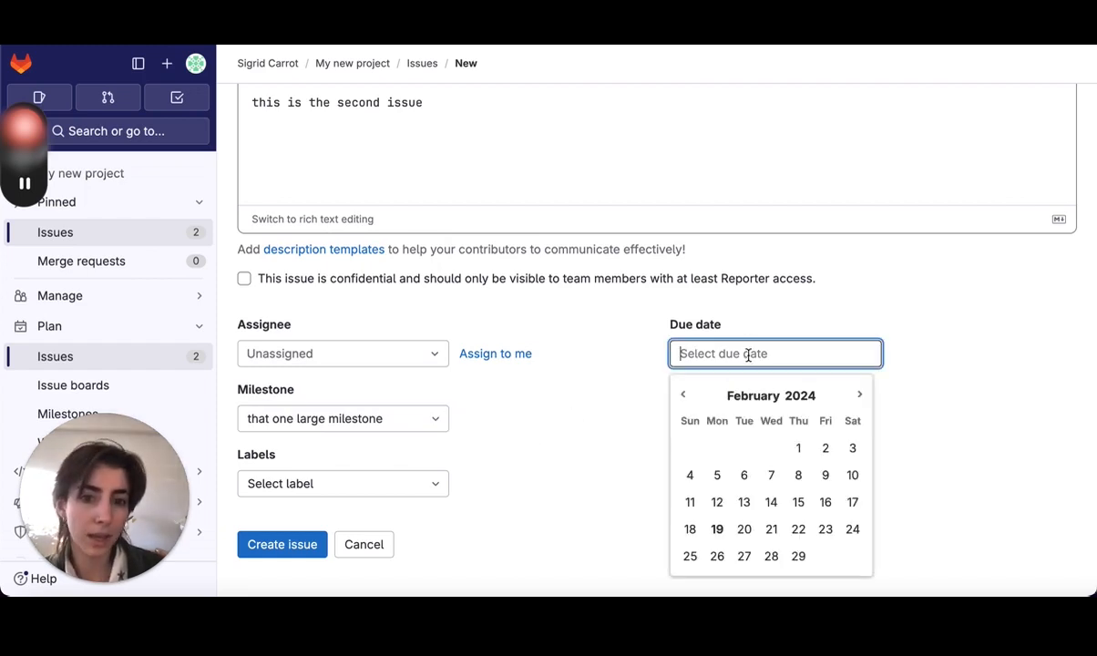
{"action": "left_click", "coordinate": [798, 556]}
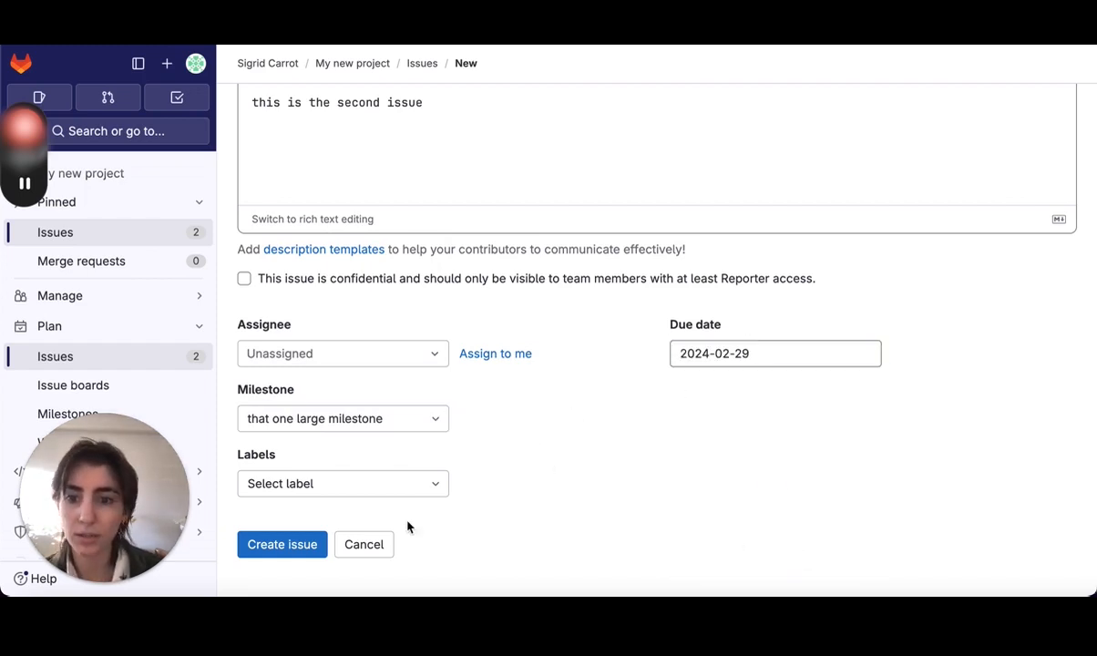
{"action": "left_click", "coordinate": [280, 543]}
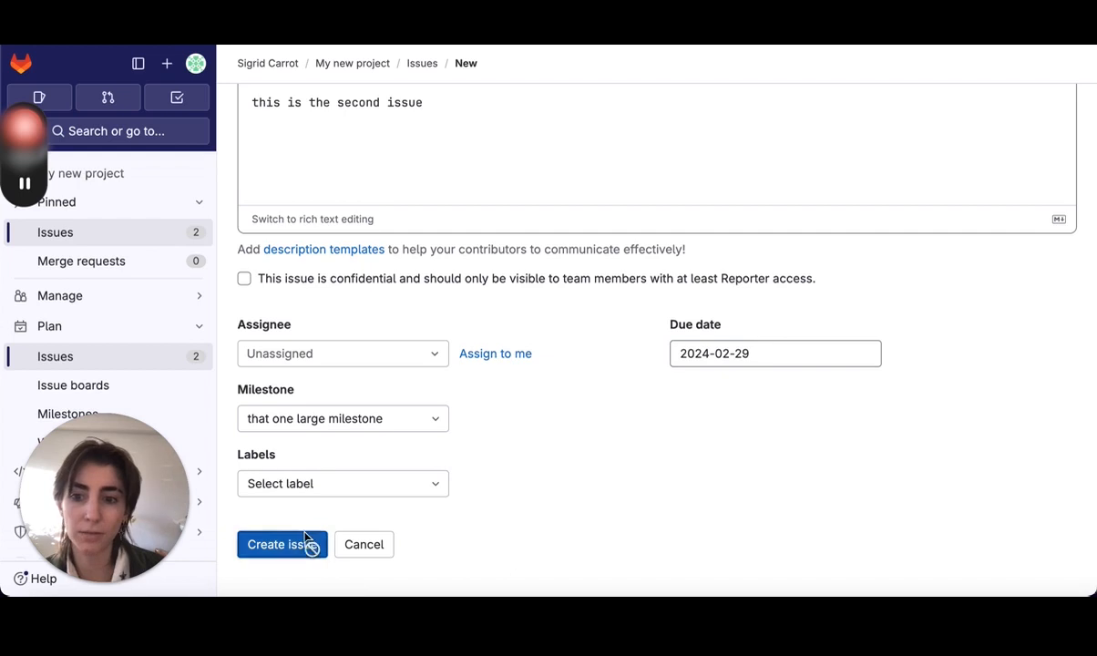
{"action": "left_click", "coordinate": [281, 543]}
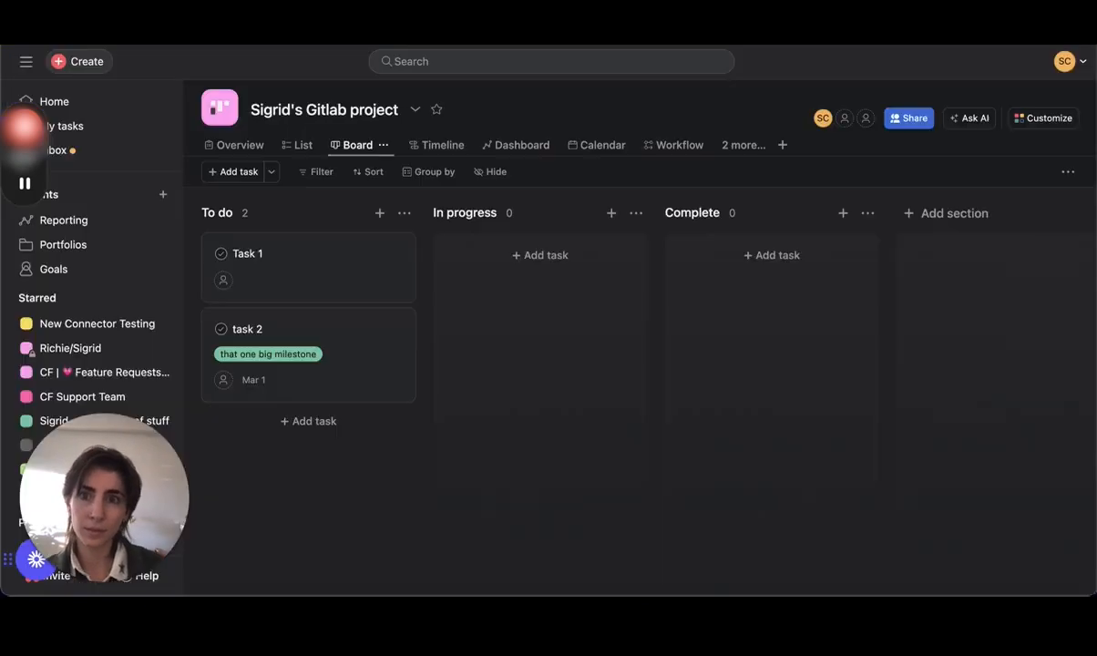
{"action": "mouse_move", "coordinate": [536, 375]}
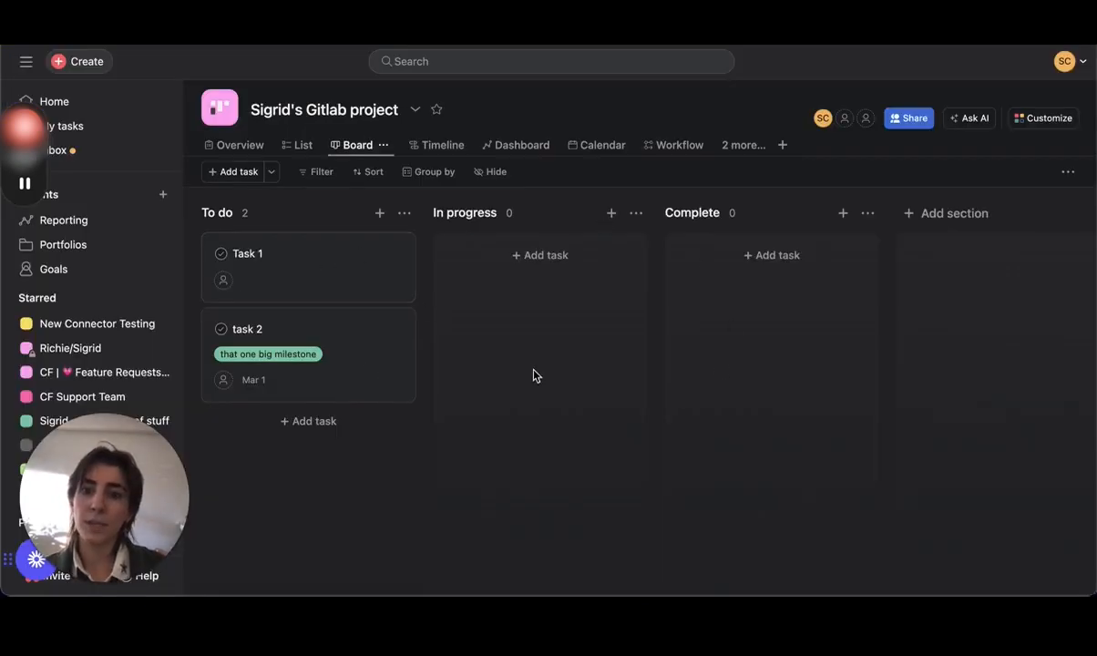
{"action": "mouse_move", "coordinate": [453, 373]}
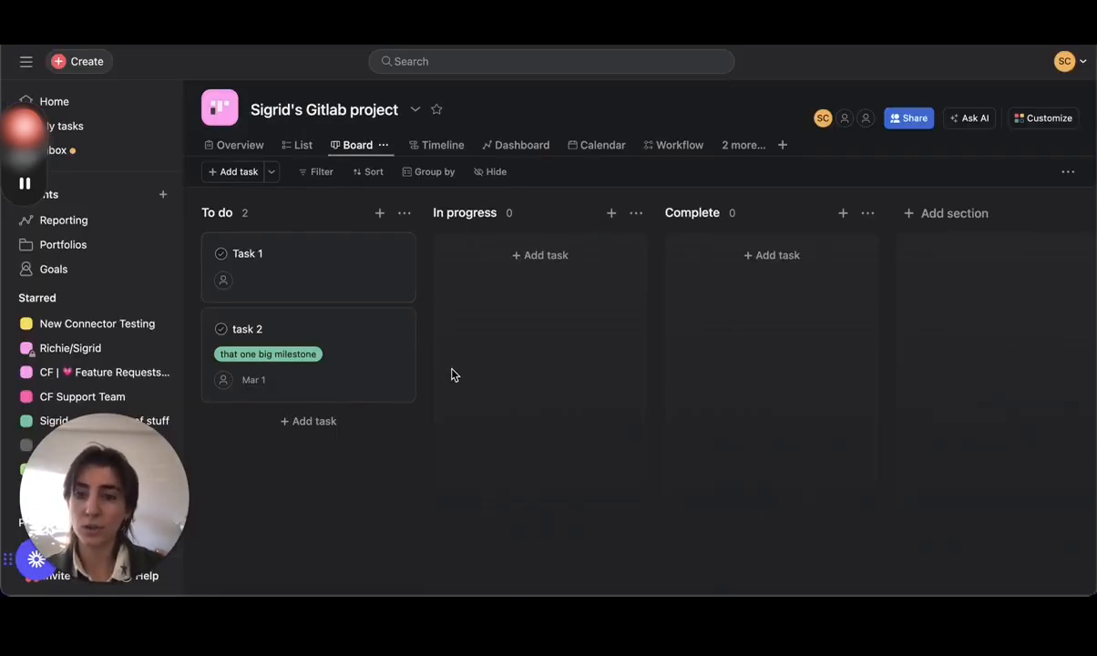
{"action": "mouse_move", "coordinate": [439, 332]}
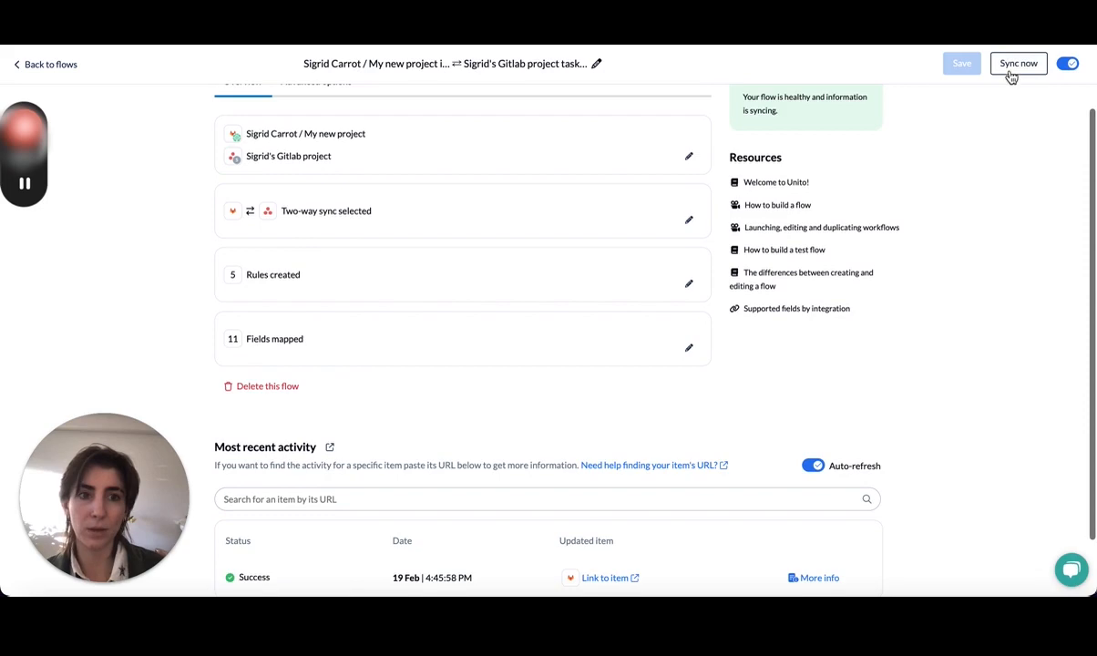
Run Sync now on the GitLab–Asana flow to push Gitlab issue 2 across.
{"action": "left_click", "coordinate": [1025, 62]}
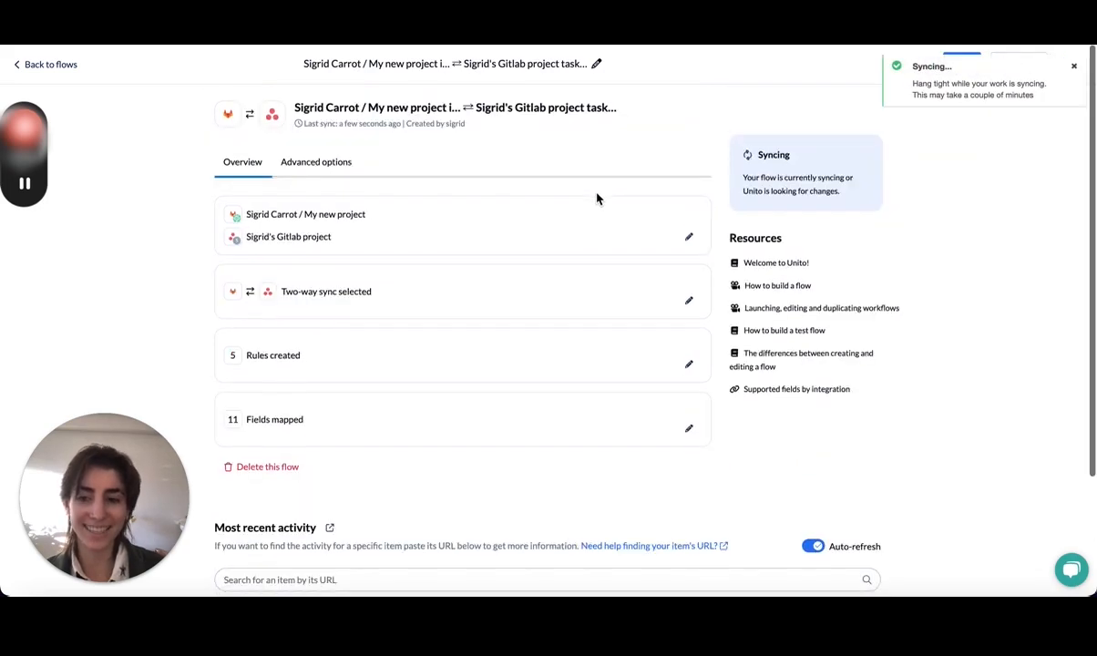
{"action": "scroll", "scroll_direction": "down", "scroll_amount": 3}
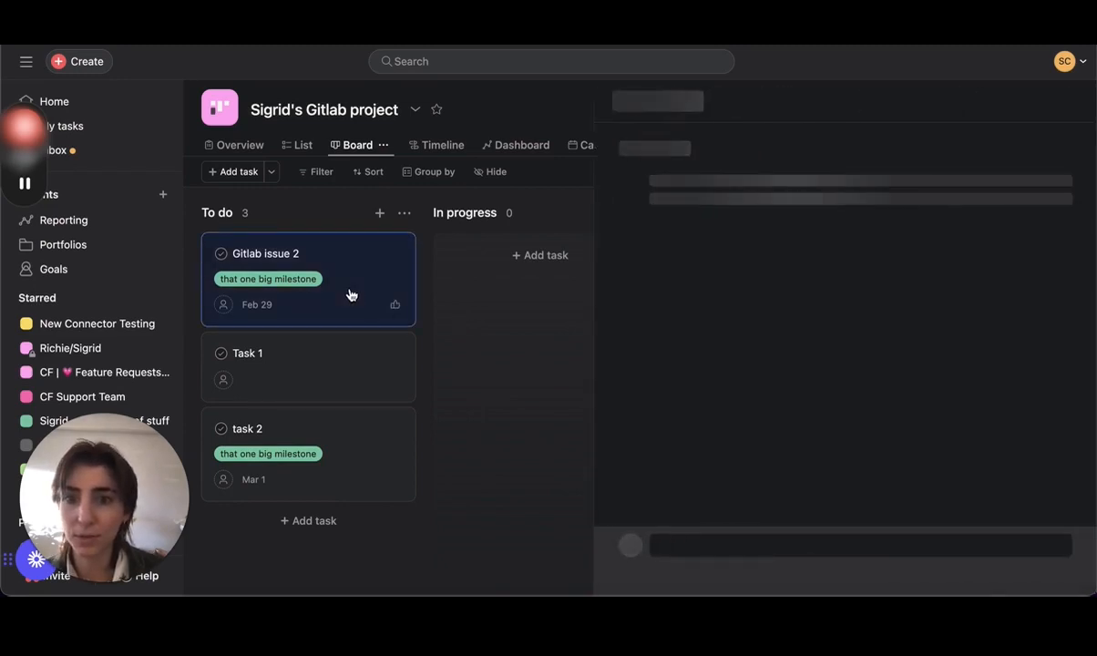
View the synced Gitlab issue 2 card's details in Asana's To do column.
{"action": "left_click", "coordinate": [269, 253]}
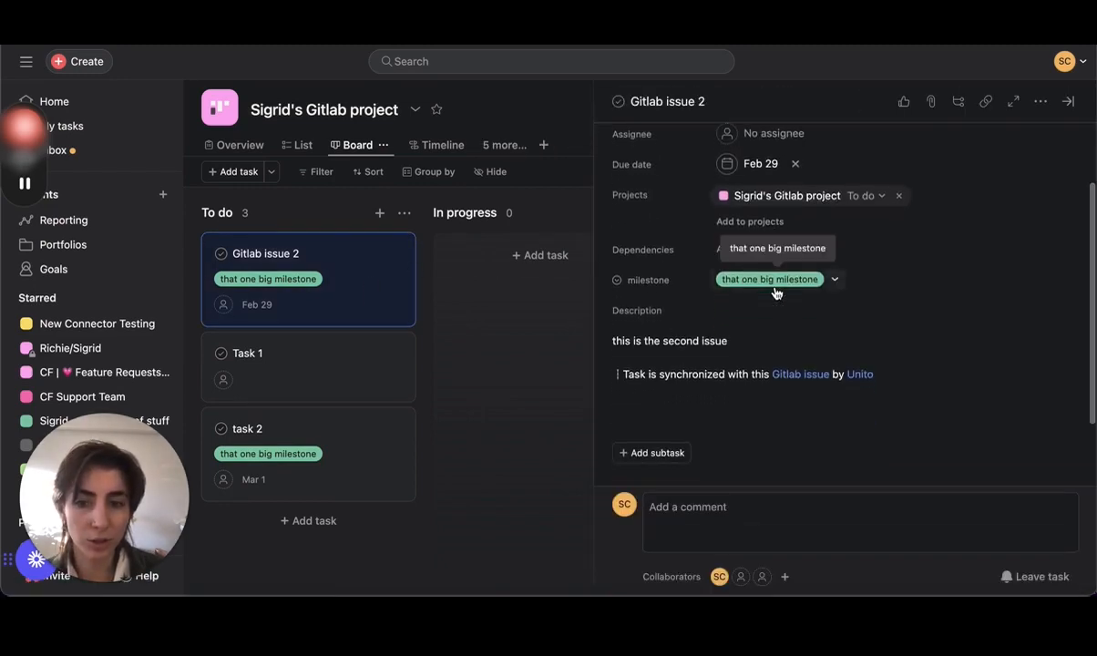